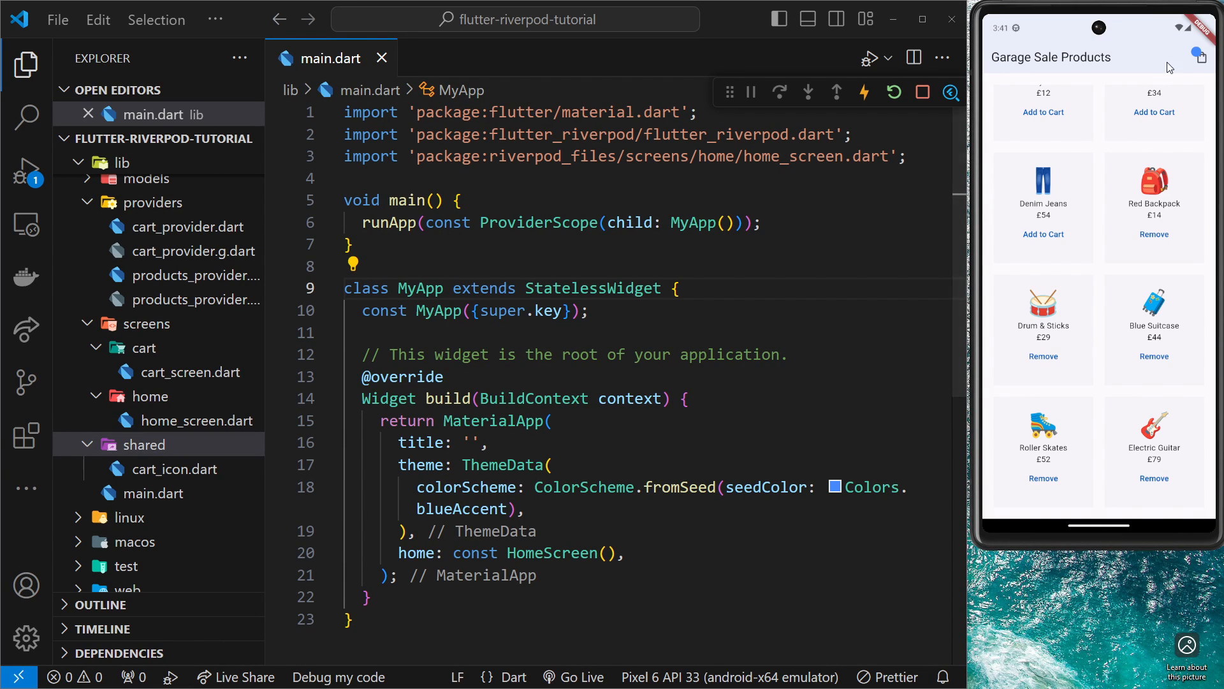
{"action": "mouse_move", "coordinate": [1195, 56]}
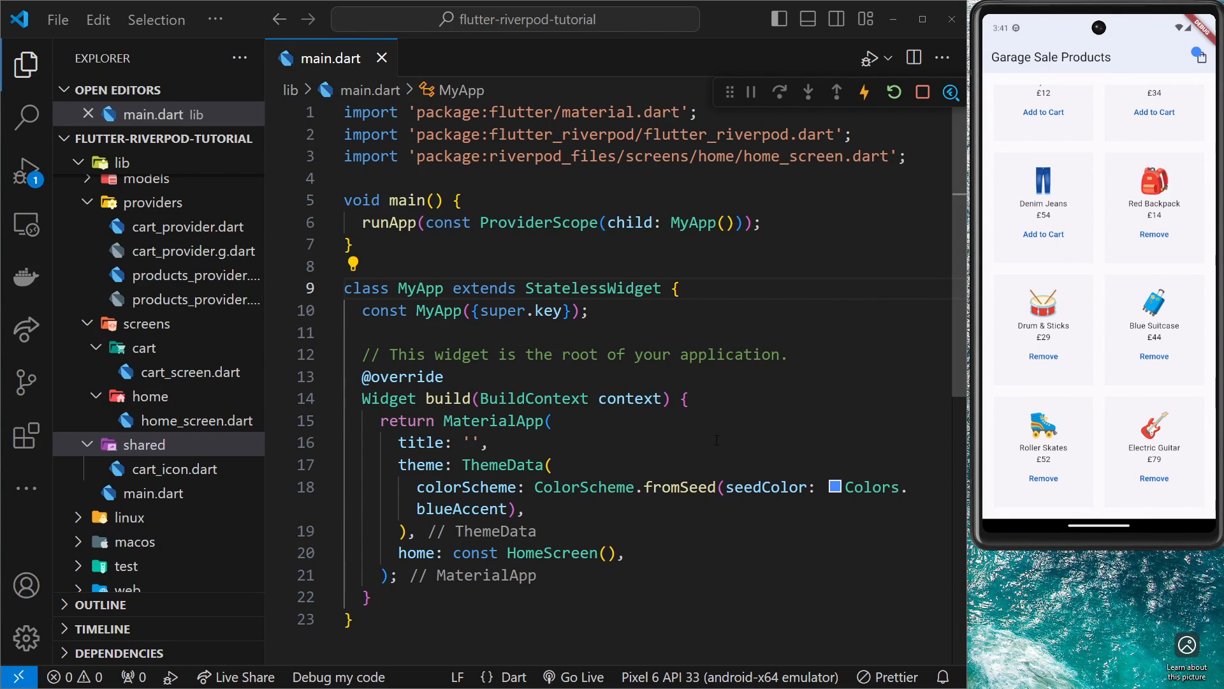
Open cart_provider.dart and then the cart_icon.dart widget file from the Explorer.
{"action": "left_click", "coordinate": [277, 421]}
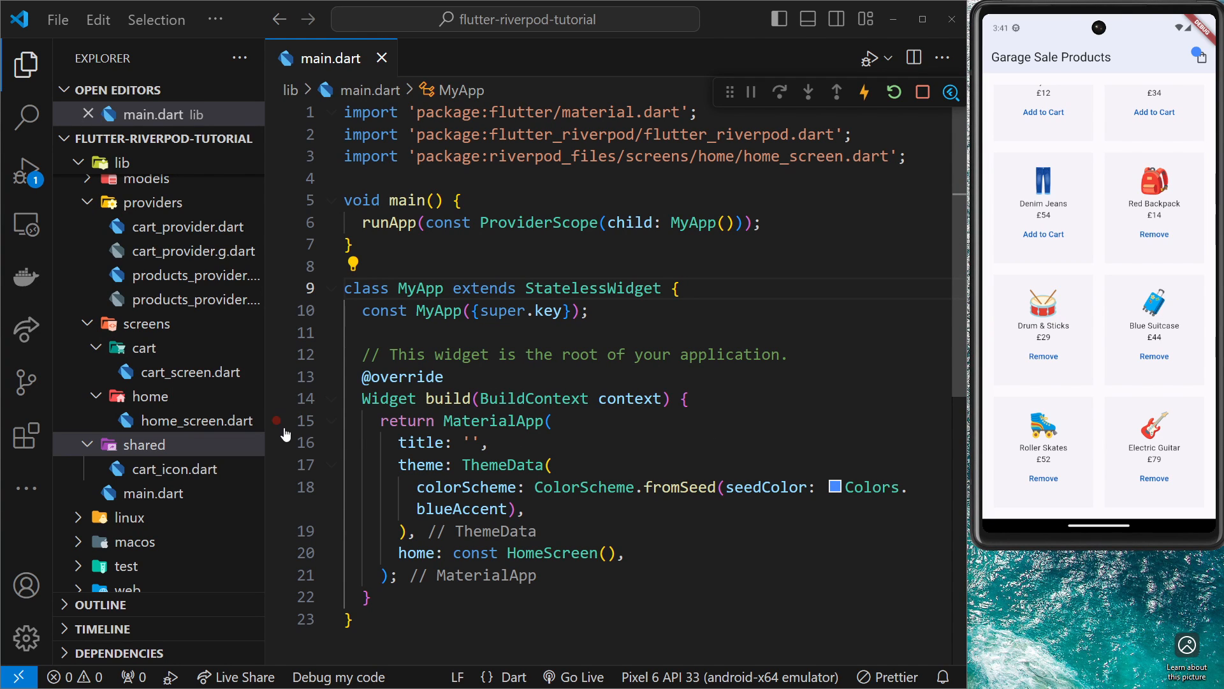
{"action": "mouse_move", "coordinate": [185, 227]}
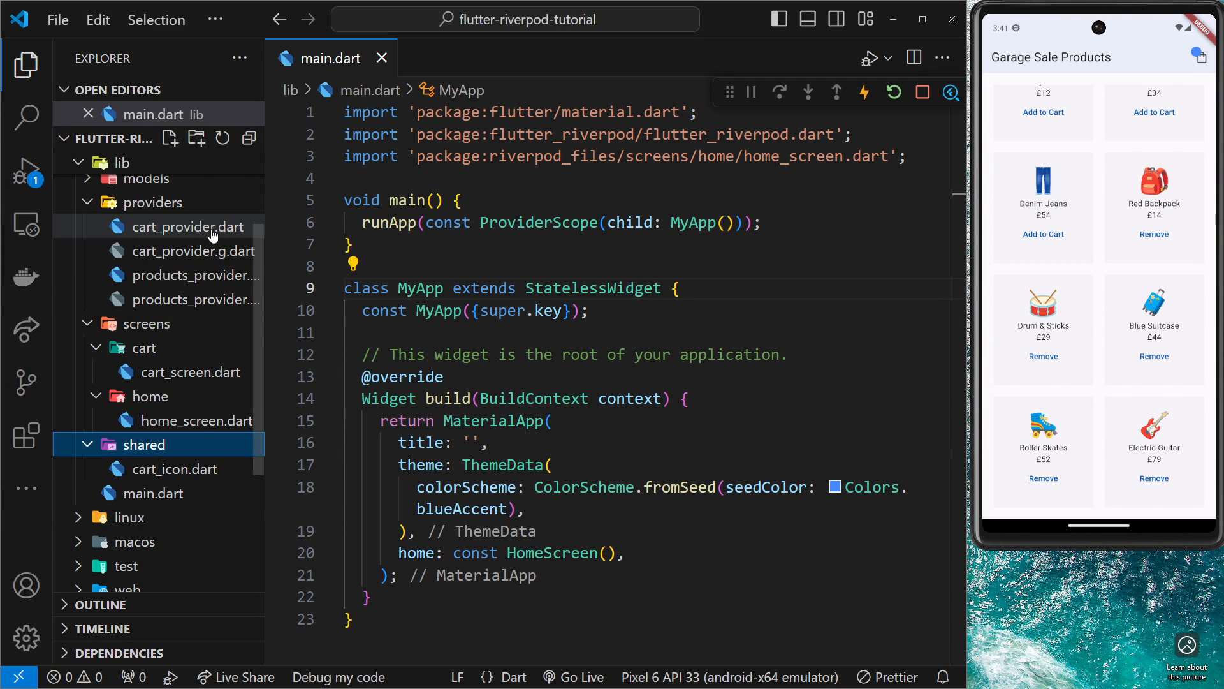
{"action": "left_click", "coordinate": [190, 228]}
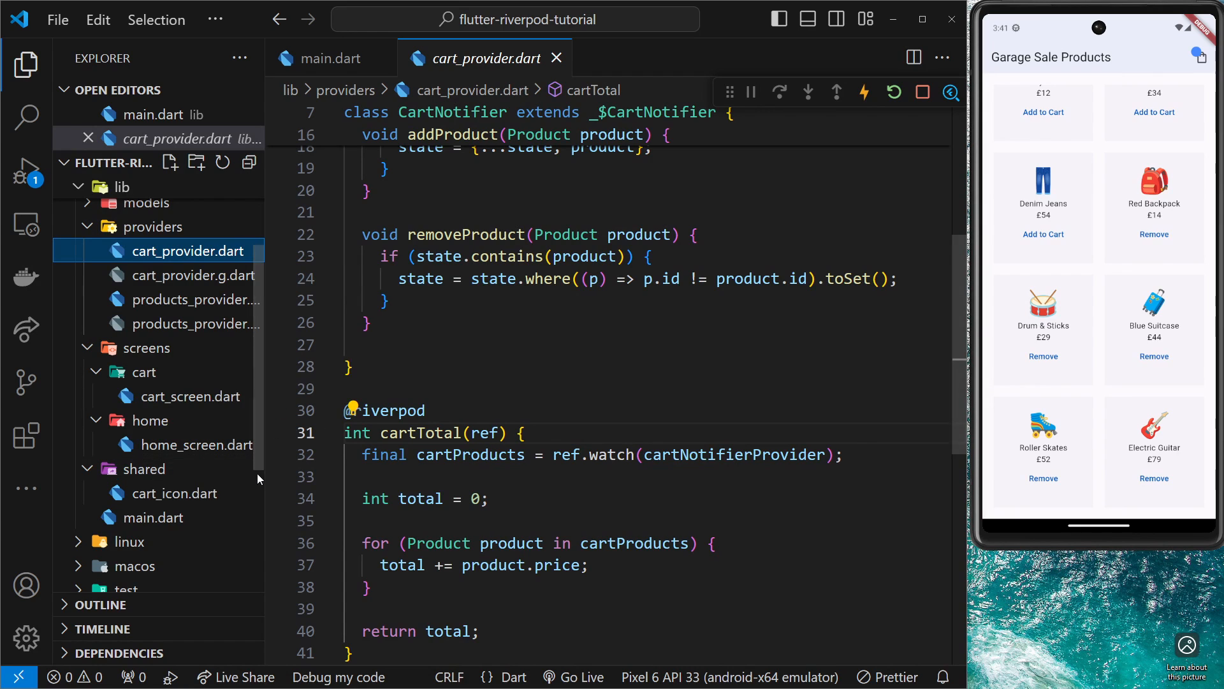
{"action": "left_click", "coordinate": [172, 492]}
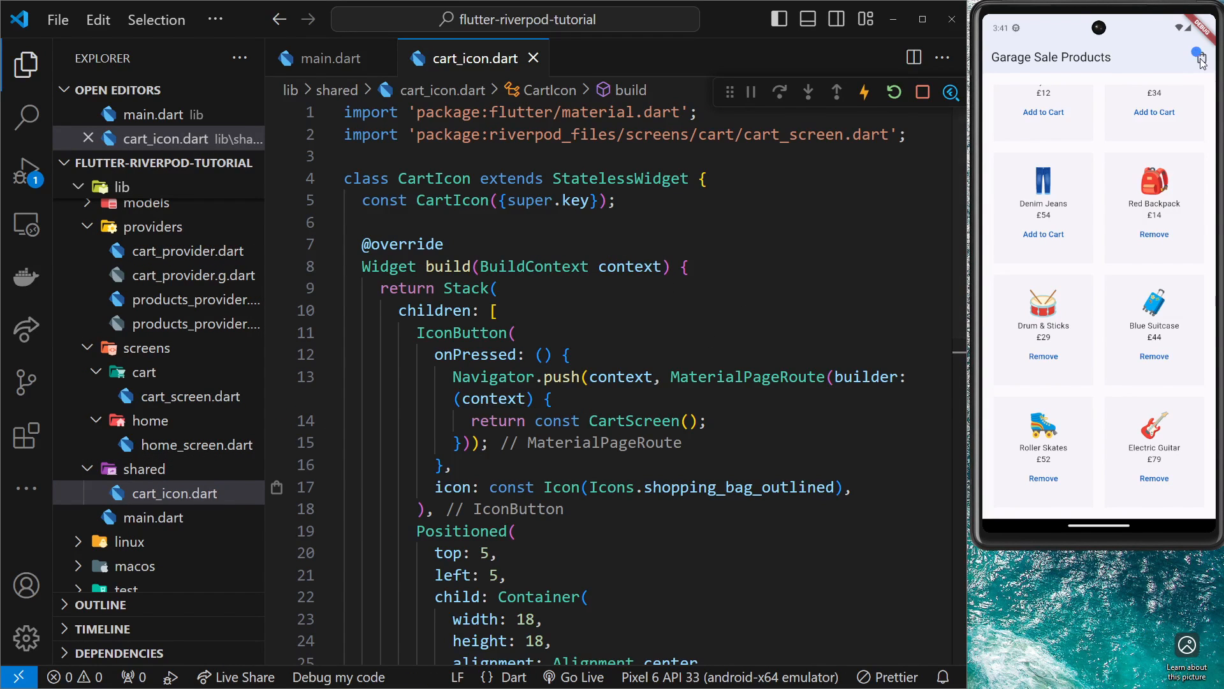
Check the cart page in the running shop app and return to the product list.
{"action": "left_click", "coordinate": [1202, 57]}
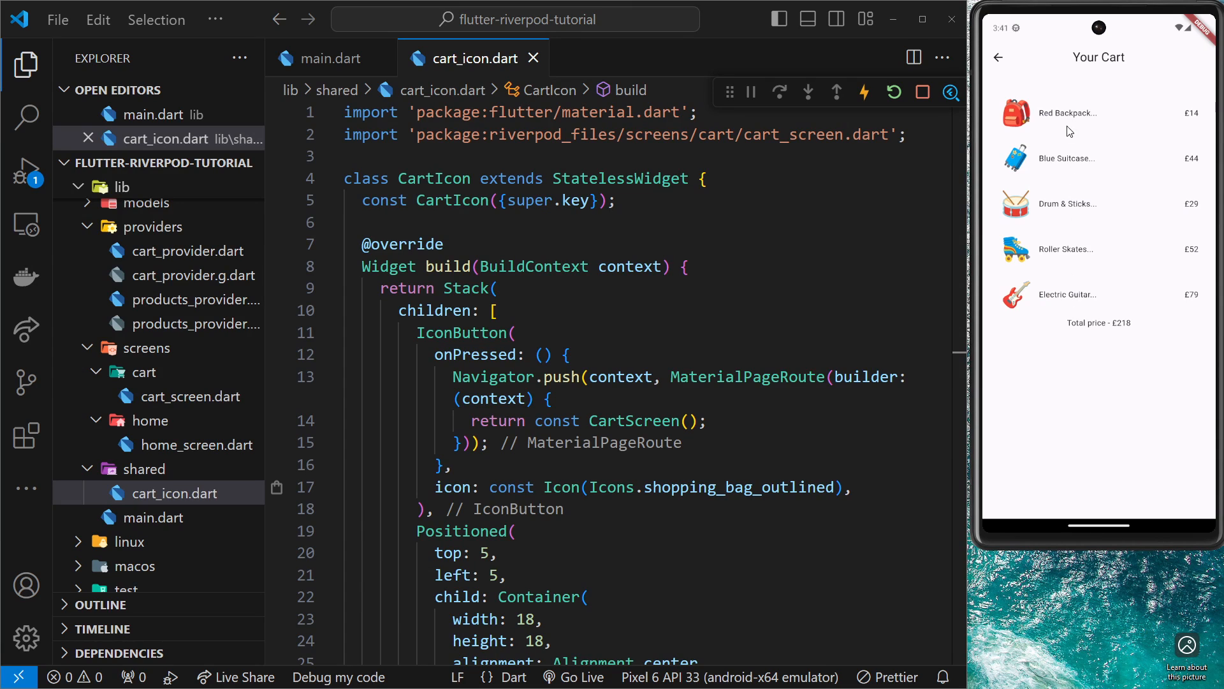
{"action": "mouse_move", "coordinate": [1098, 122]}
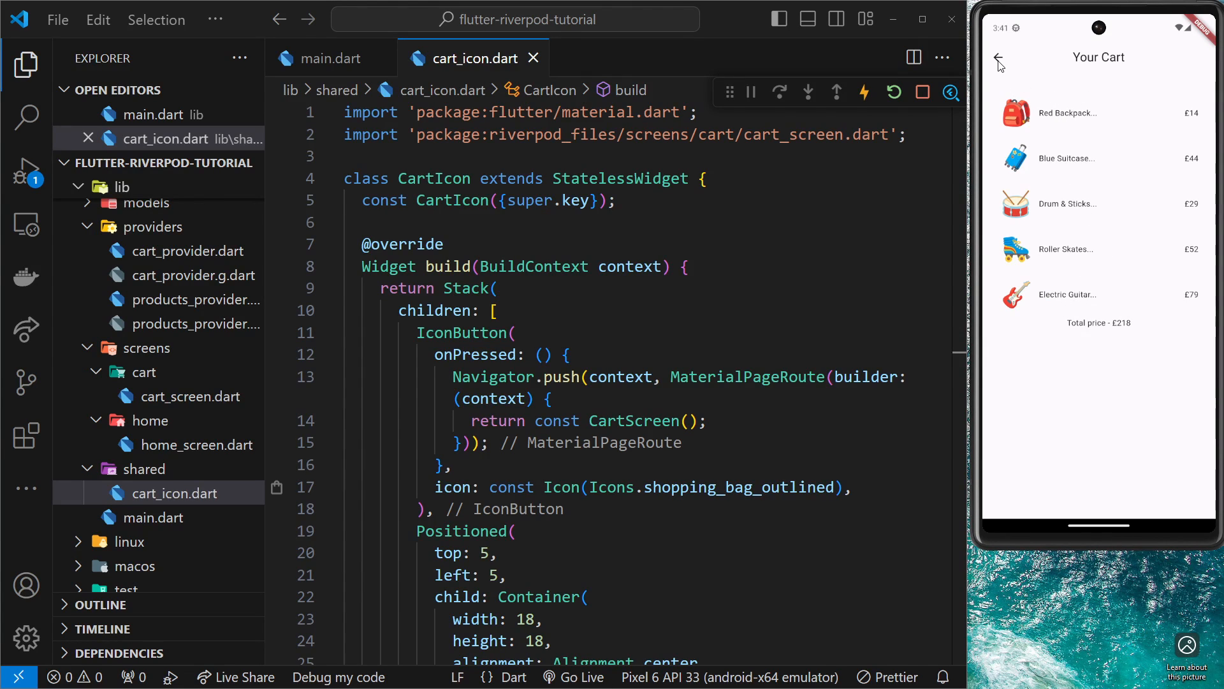
{"action": "left_click", "coordinate": [1000, 59]}
{"action": "type", "text": "Consum"}
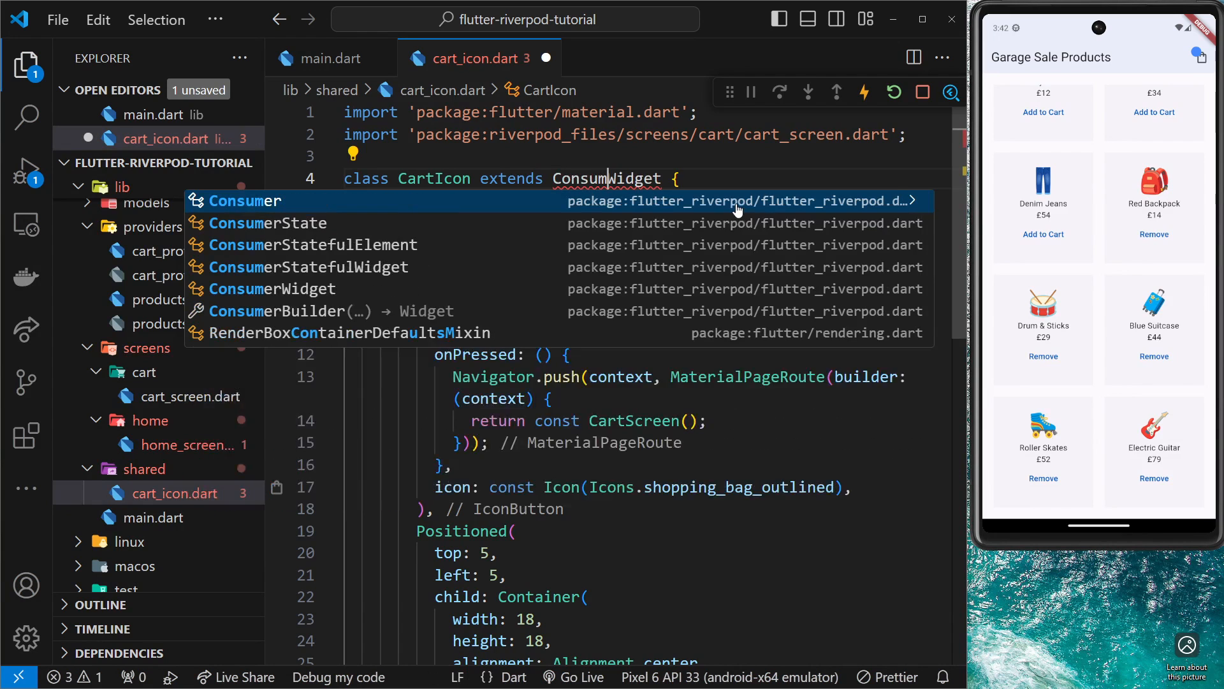
{"action": "mouse_move", "coordinate": [364, 295]}
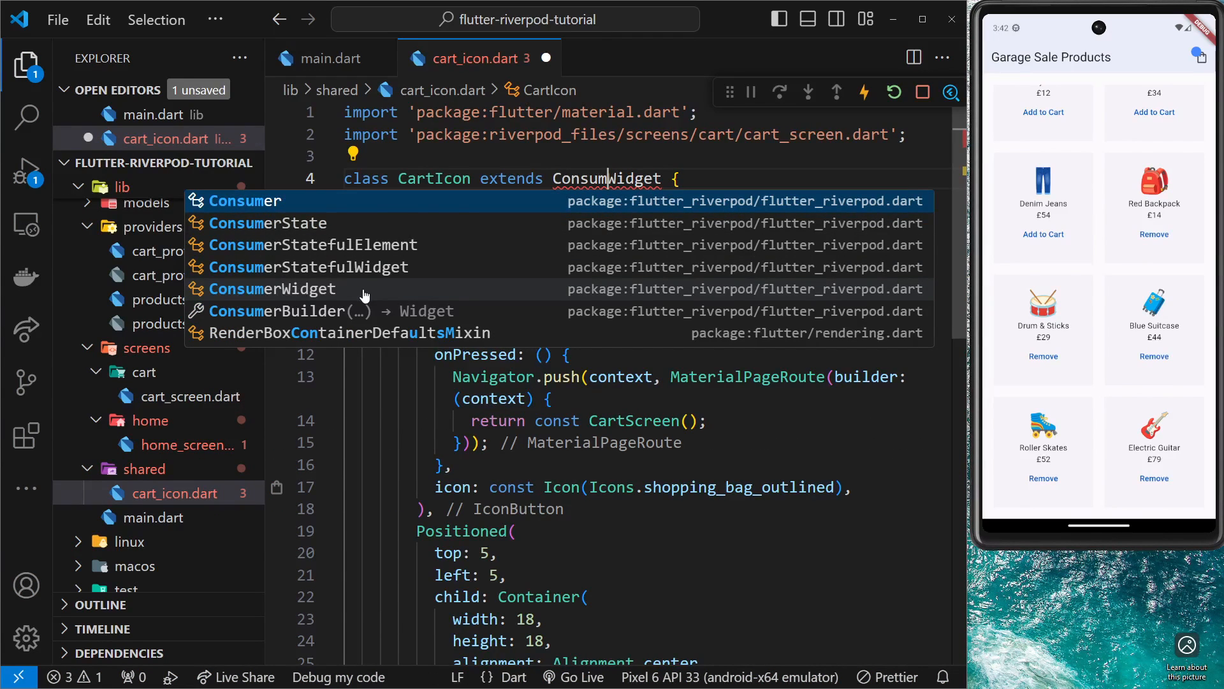
Make CartIcon extend ConsumerWidget and add a WidgetRef ref parameter to build.
{"action": "left_click", "coordinate": [271, 288]}
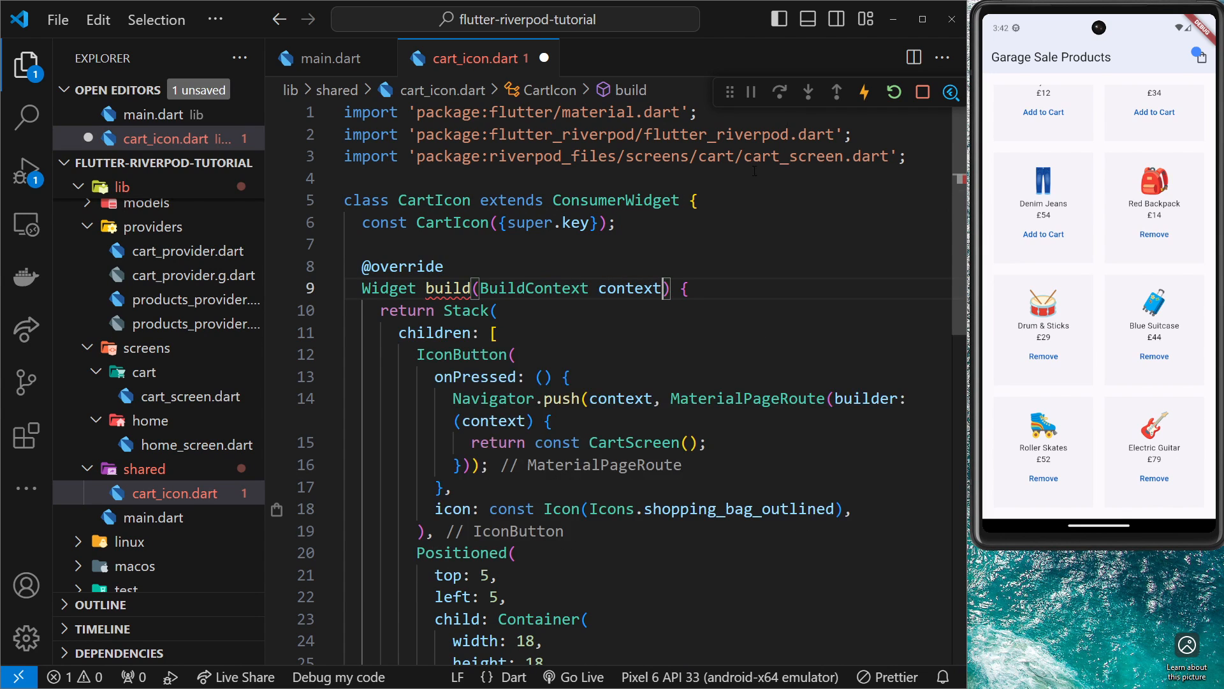
{"action": "type", "text": ","}
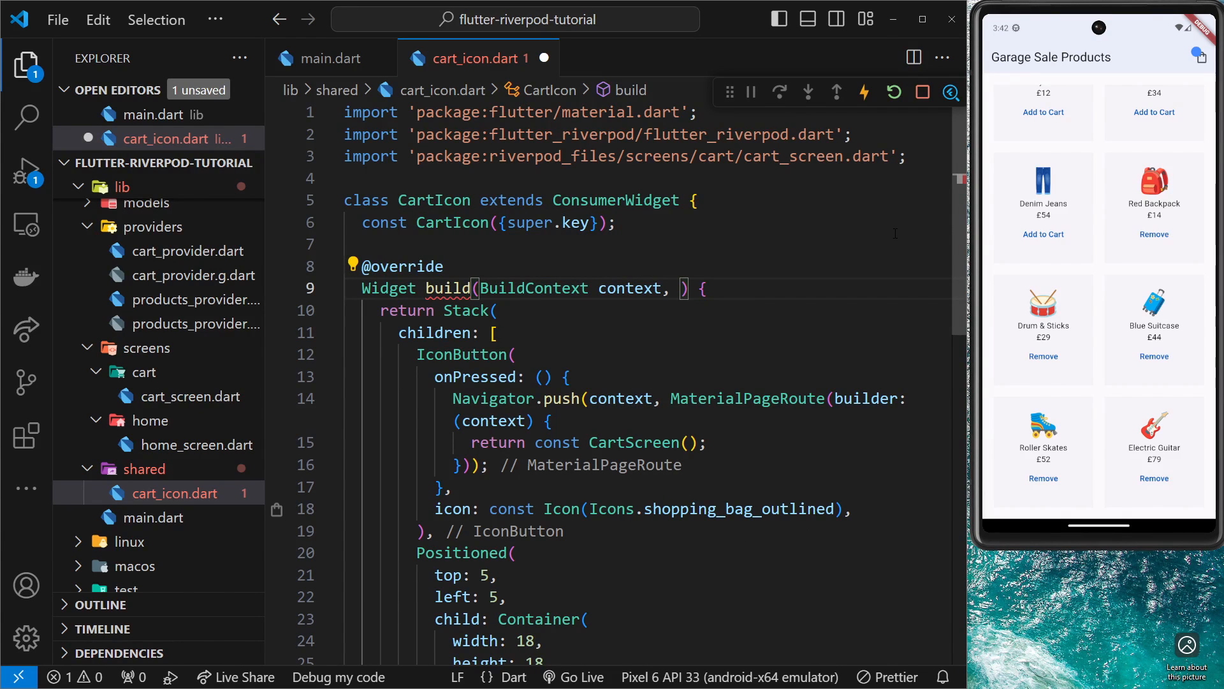
{"action": "type", "text": "WidgetRef re"}
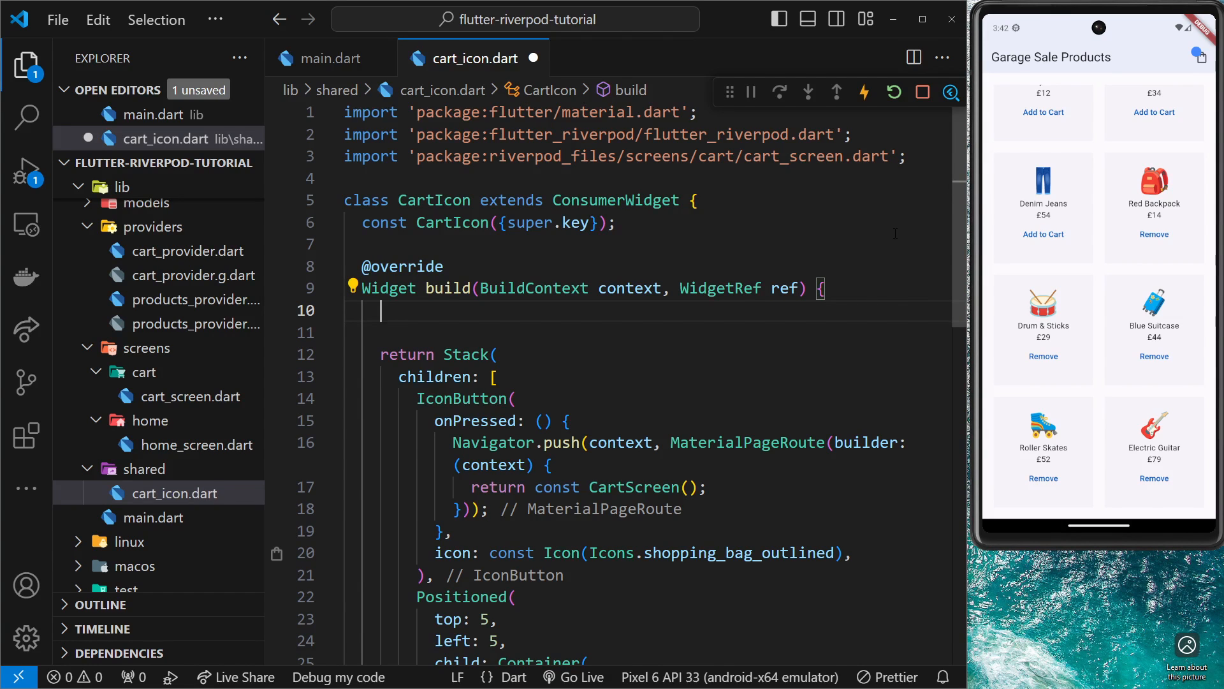
Add final numberOfItemsInCart = ref.watch(cartNotifierProvider).length in build.
{"action": "type", "text": "final numberOf"}
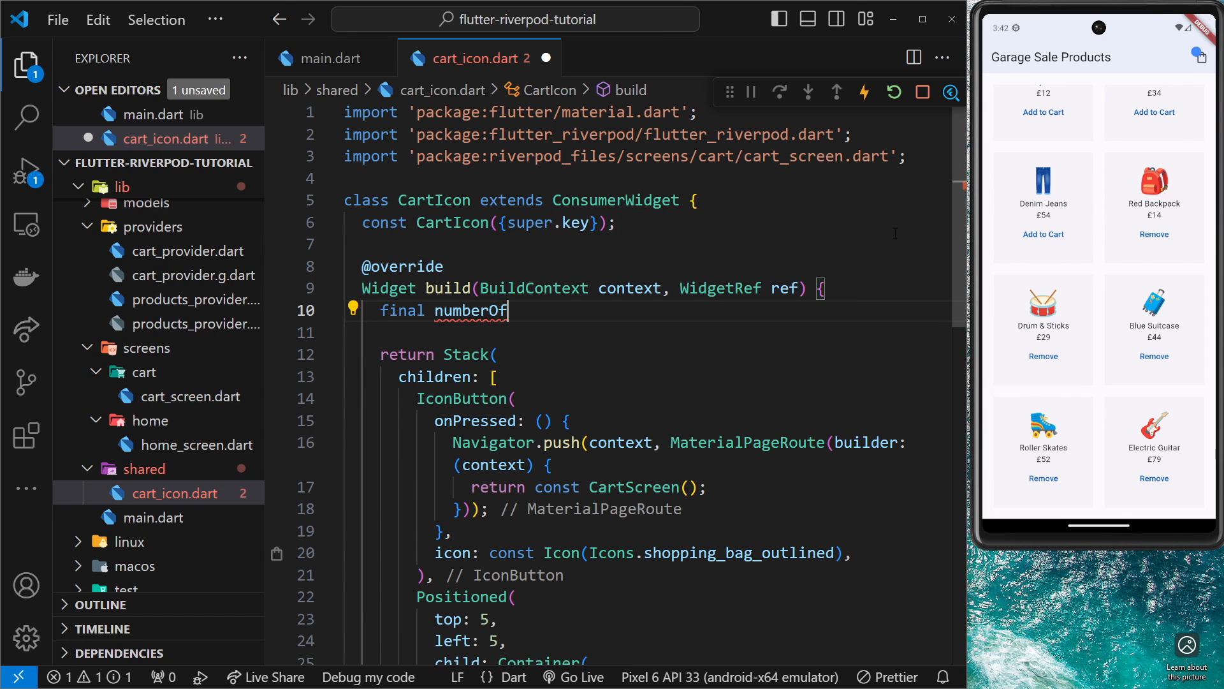
{"action": "type", "text": "ItemsIN"}
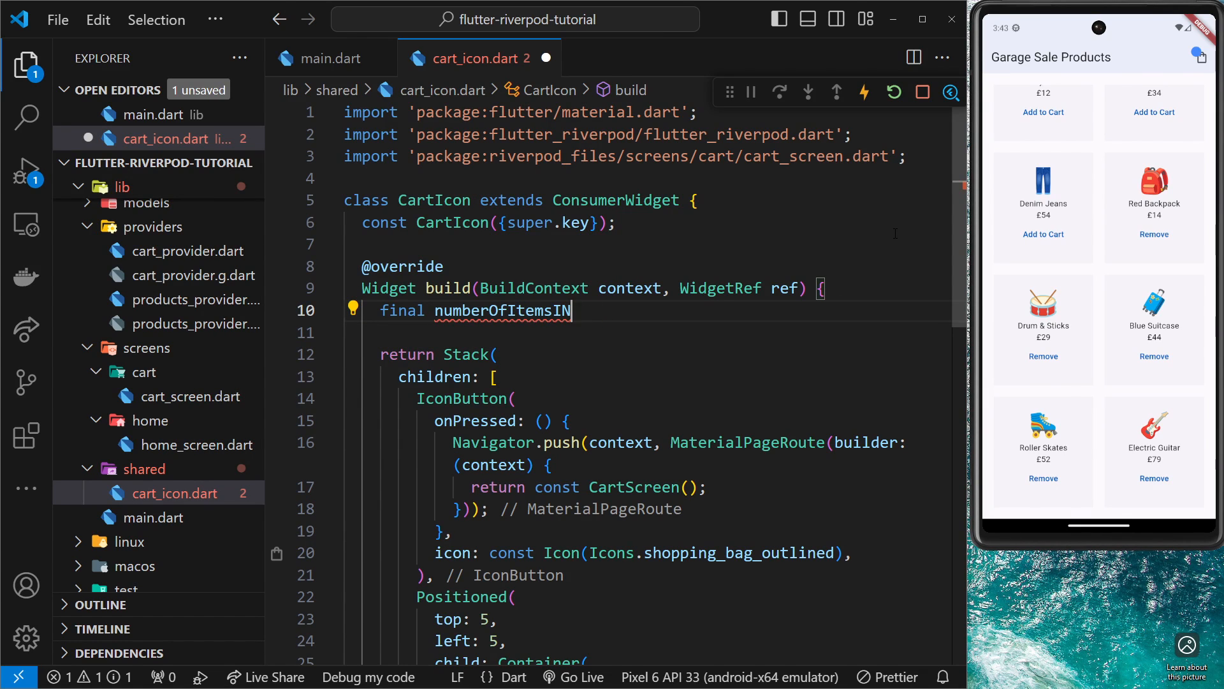
{"action": "type", "text": "C"}
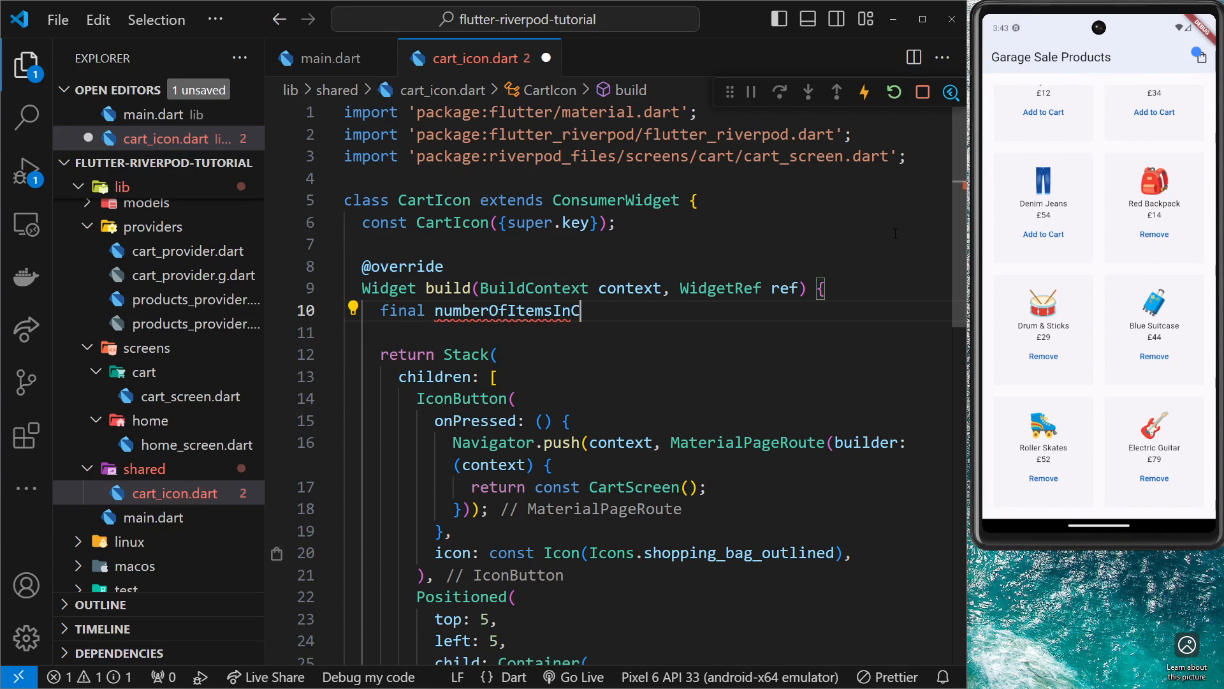
{"action": "type", "text": "art ="}
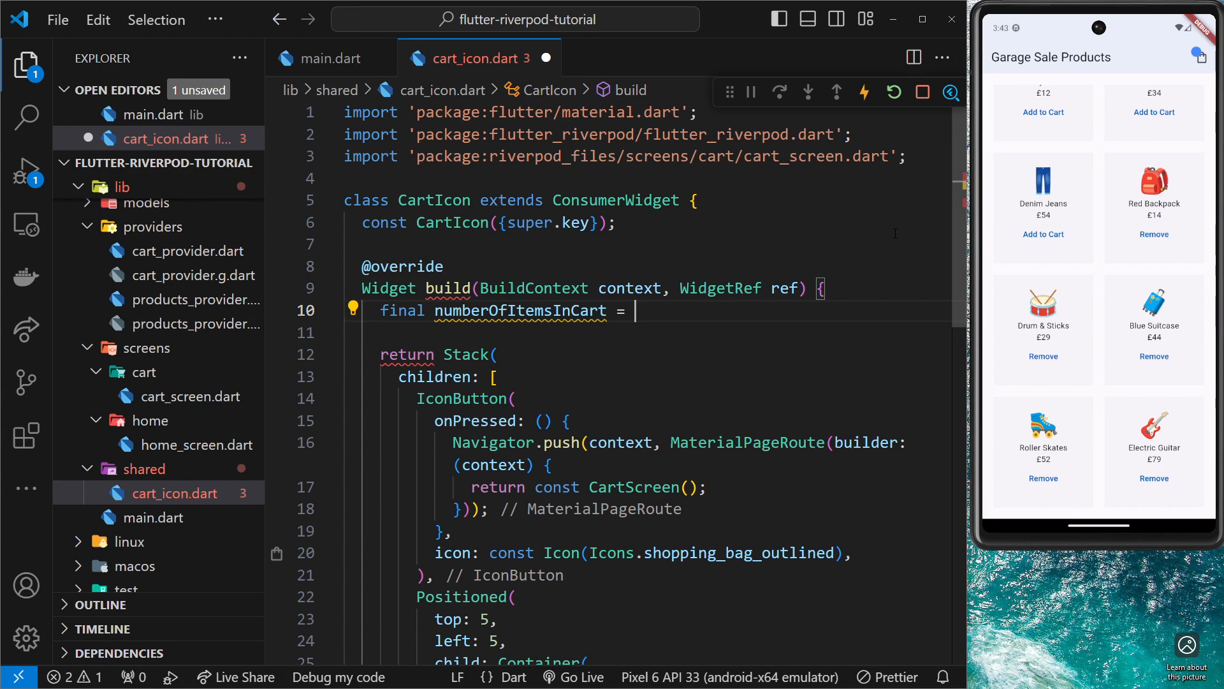
{"action": "type", "text": "ref.watch"}
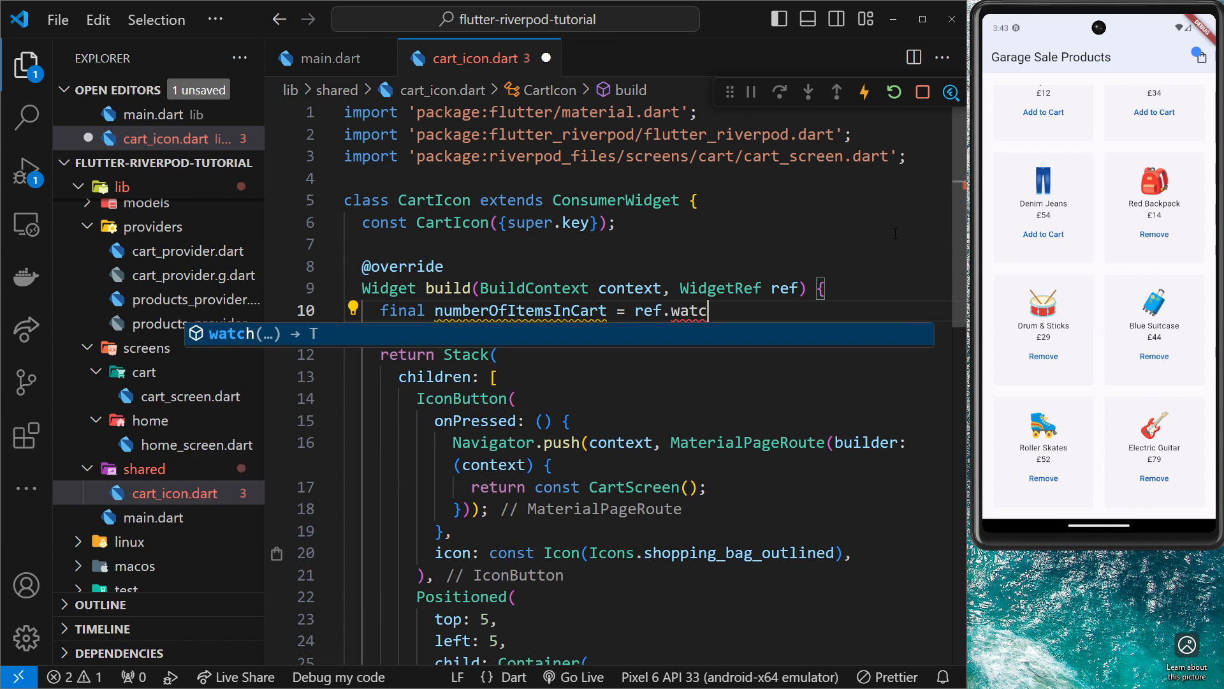
{"action": "type", "text": "(cartNotifierProvider).length;"}
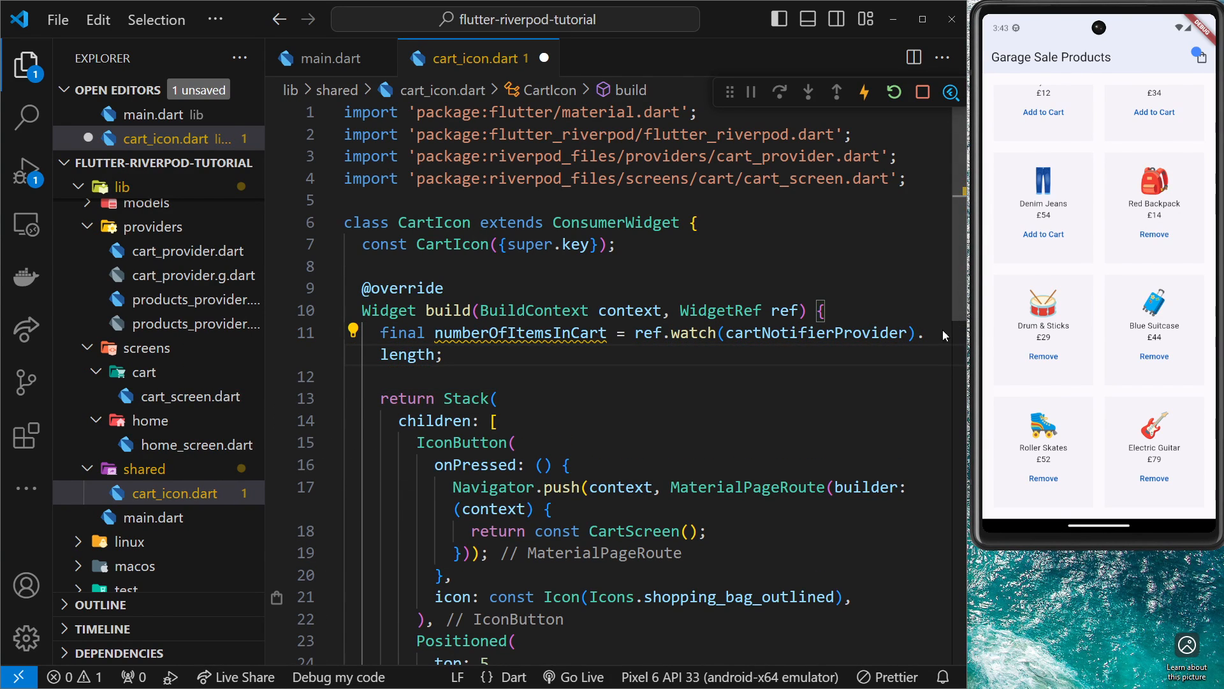
Give the badge Container a child Text showing numberOfItemsInCart.toString().
{"action": "scroll", "scroll_direction": "down", "scroll_amount": 3}
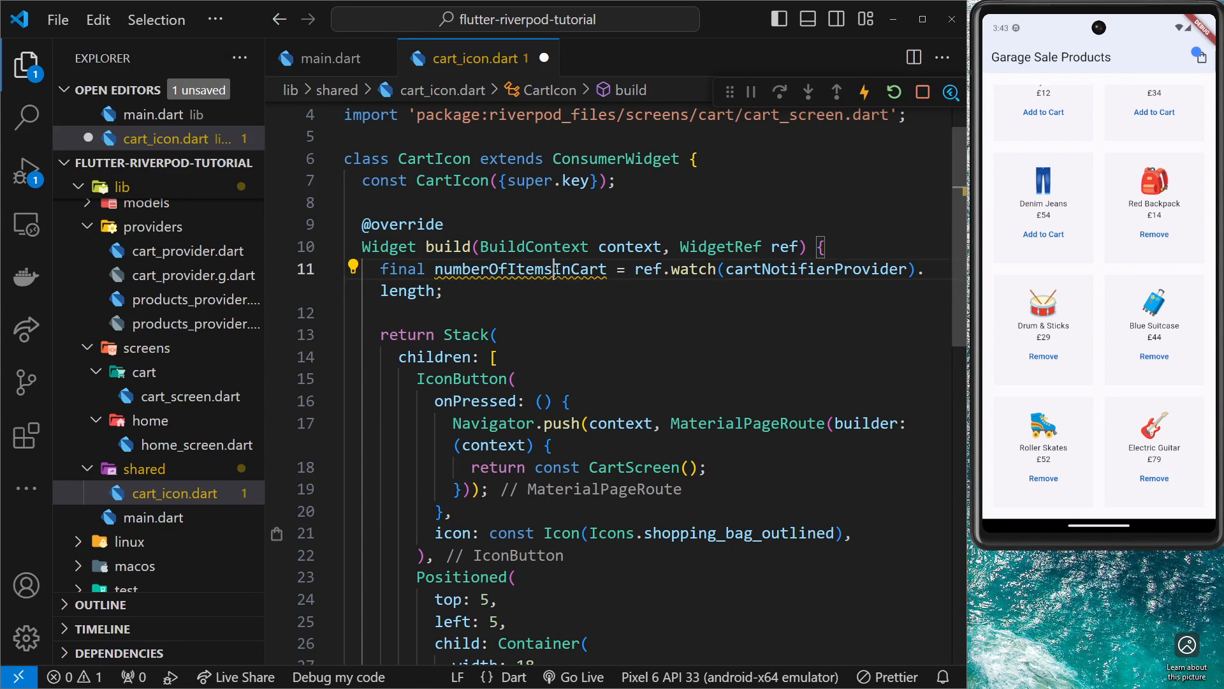
{"action": "scroll", "scroll_direction": "down", "scroll_amount": 3}
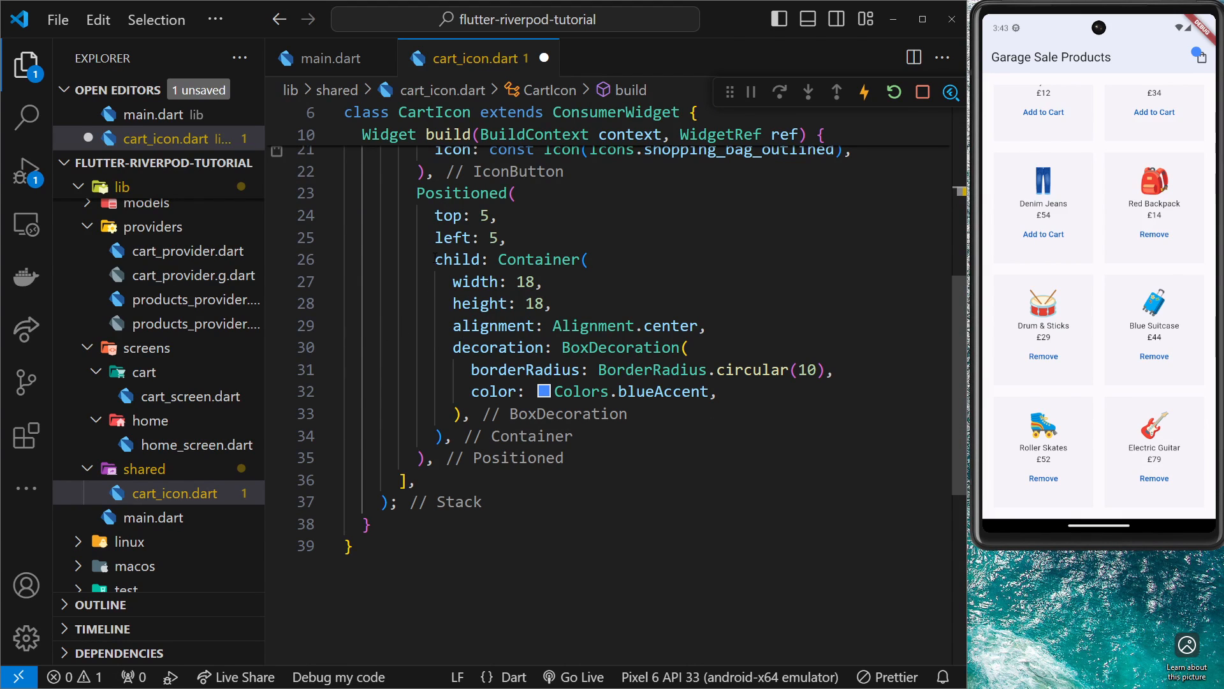
{"action": "left_click", "coordinate": [472, 413]}
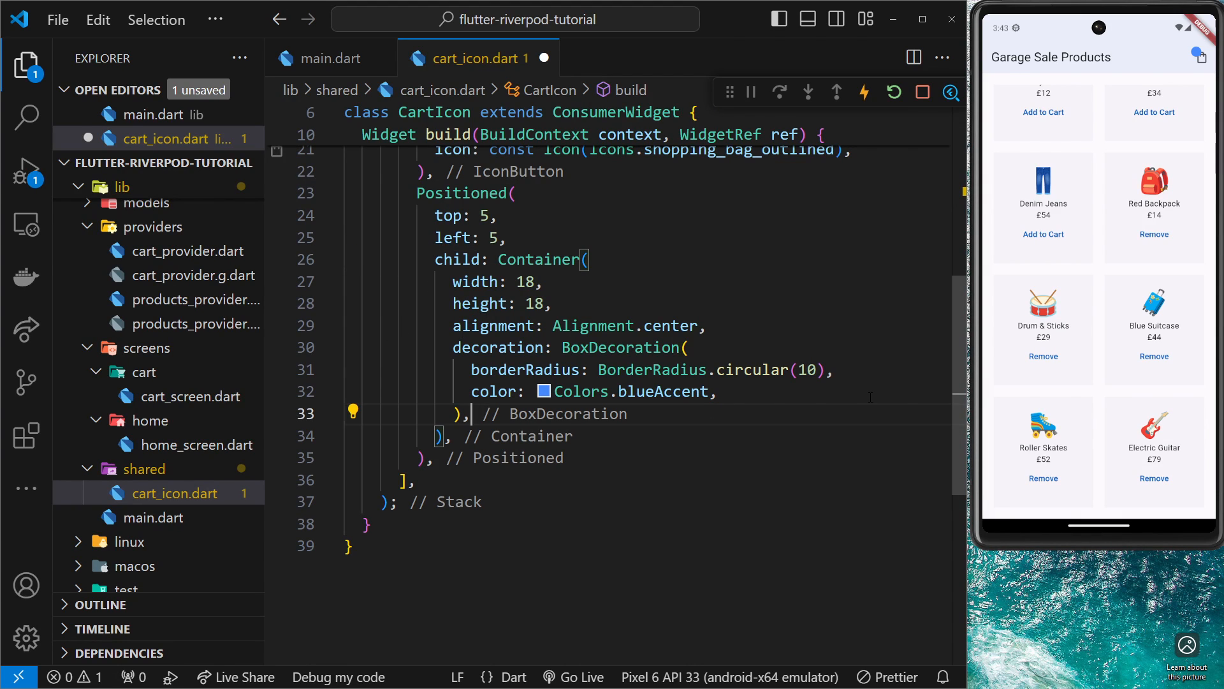
{"action": "type", "text": "child"}
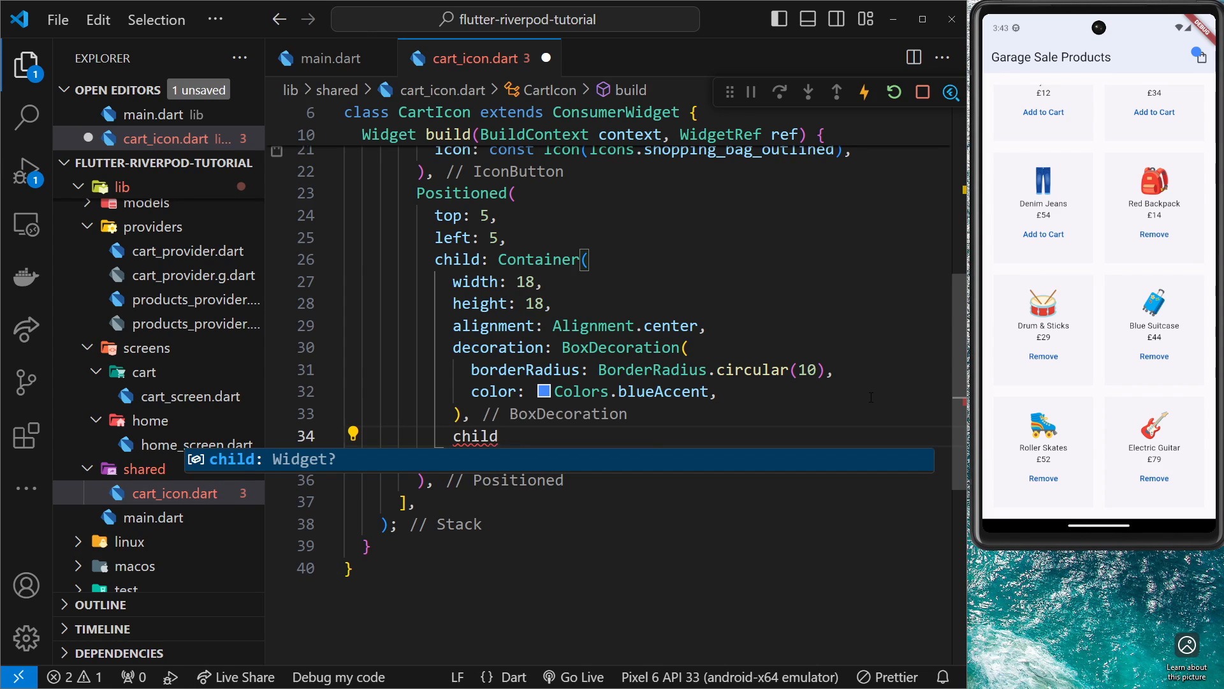
{"action": "type", "text": "Text(numberOfItemsInCart"}
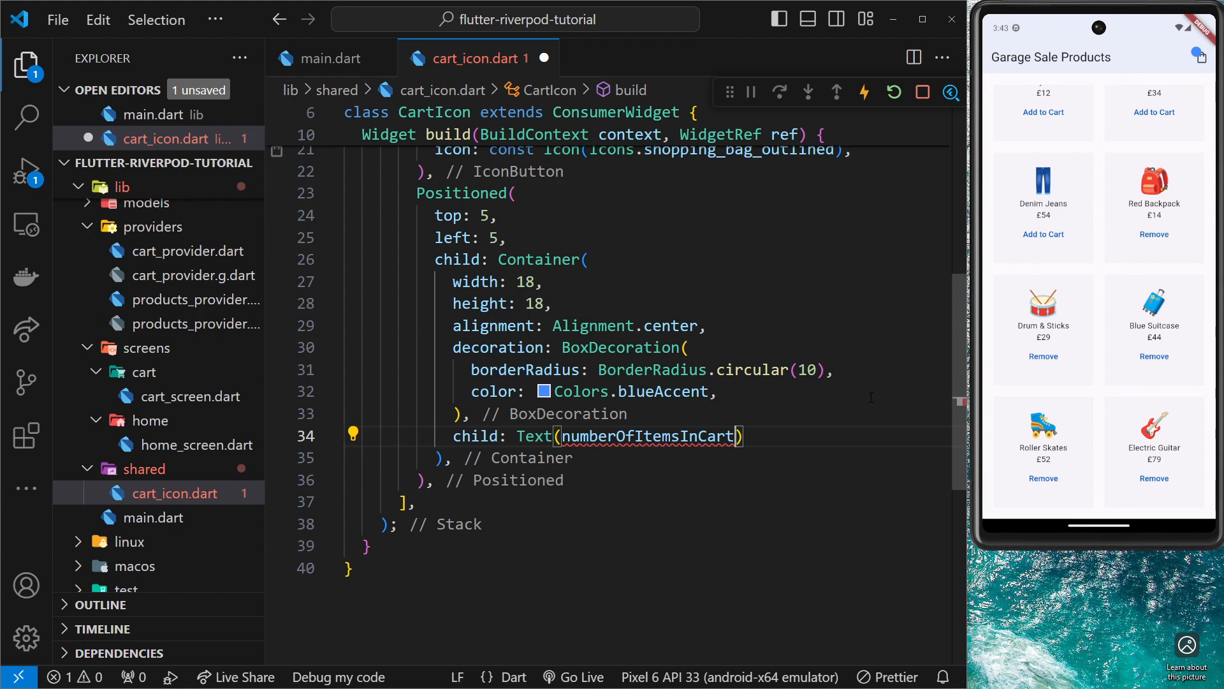
{"action": "type", "text": ".toString("}
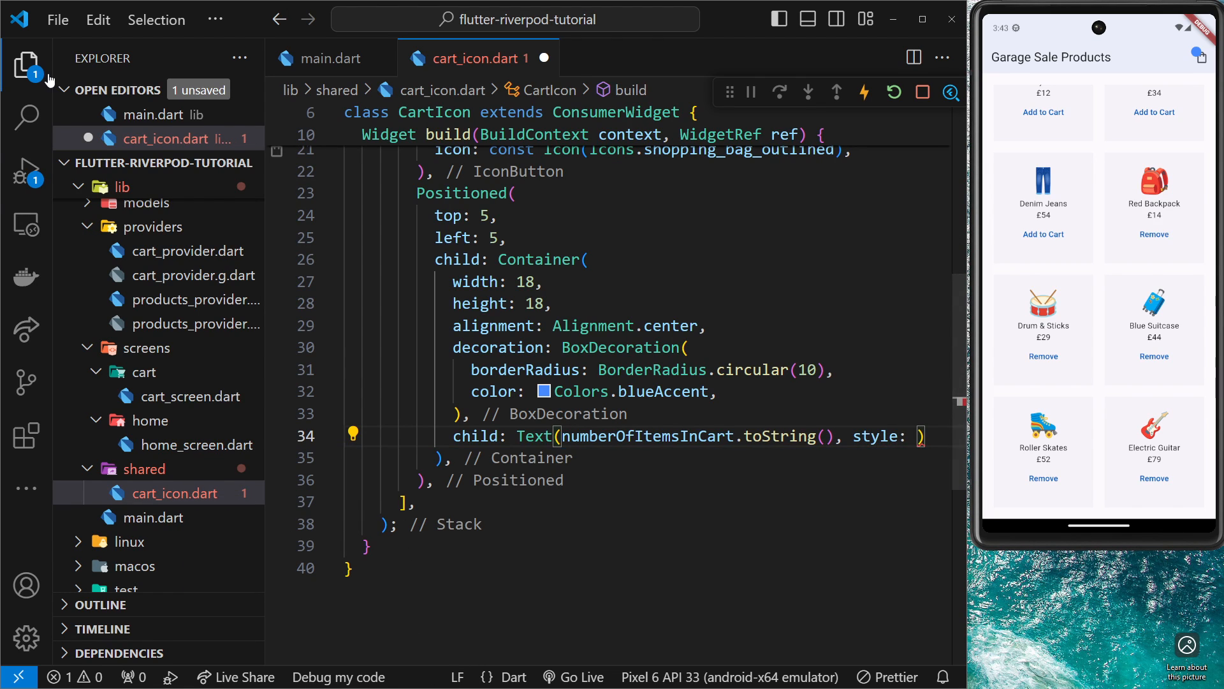
Style the badge text with const TextStyle(color: Colors.white).
{"action": "left_click", "coordinate": [25, 65]}
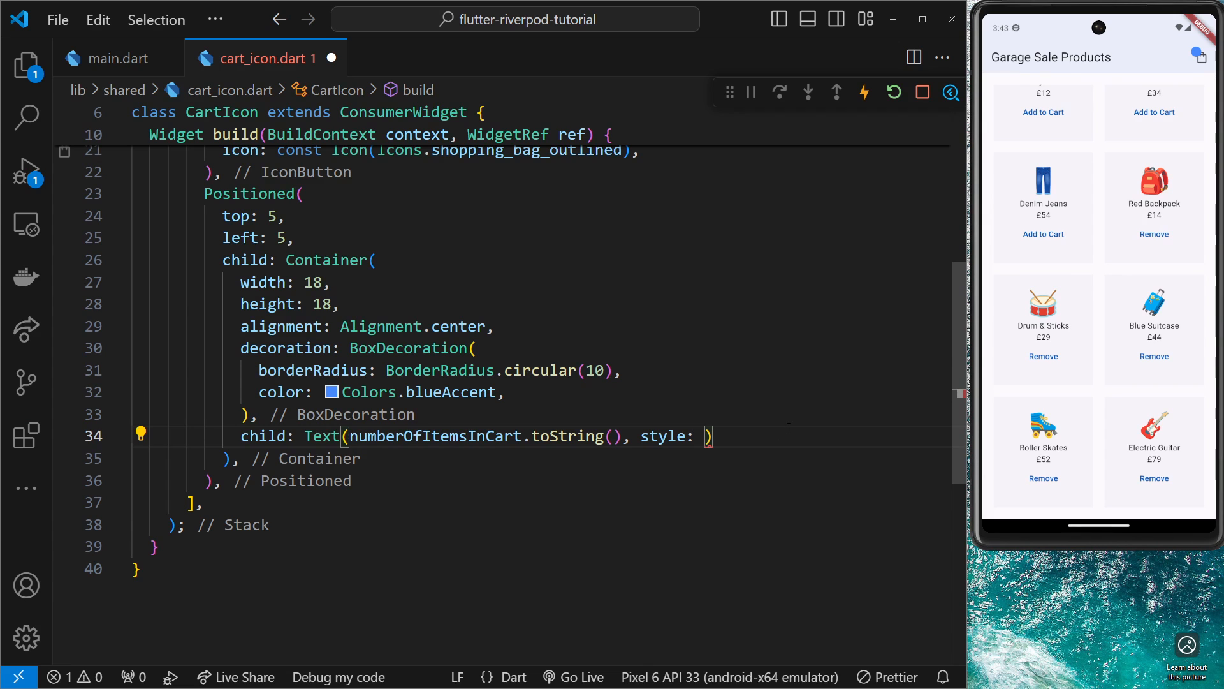
{"action": "type", "text": "TextStyle("}
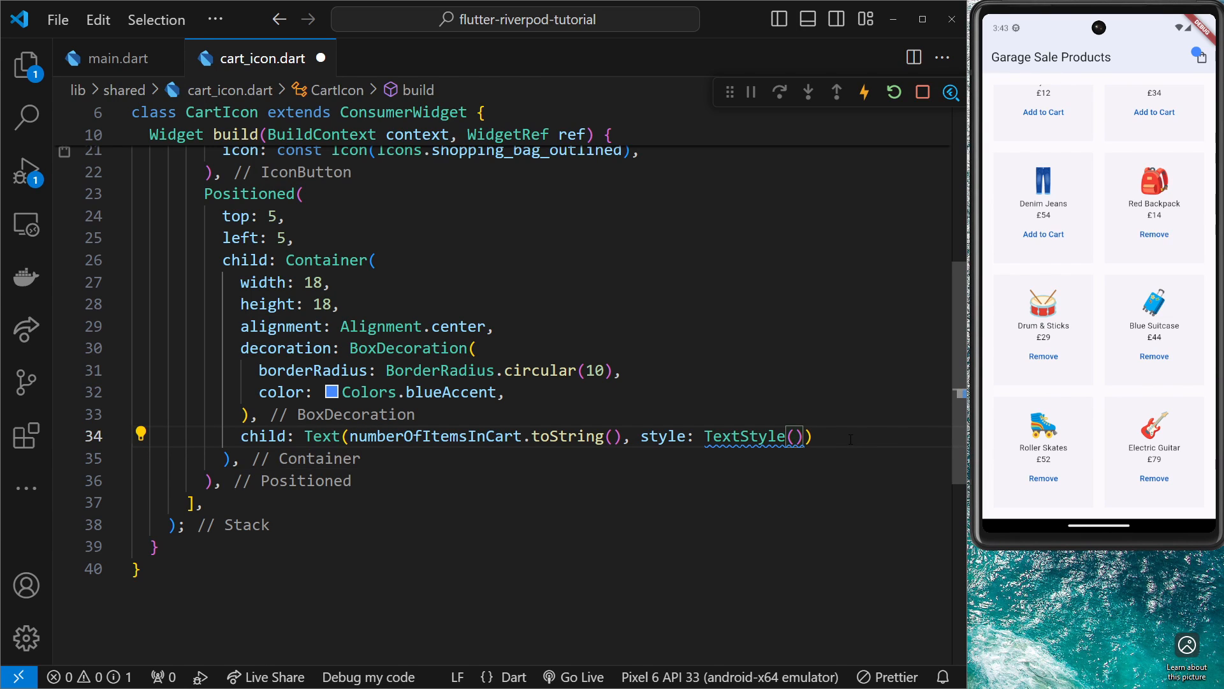
{"action": "type", "text": "color: Colors.white,"}
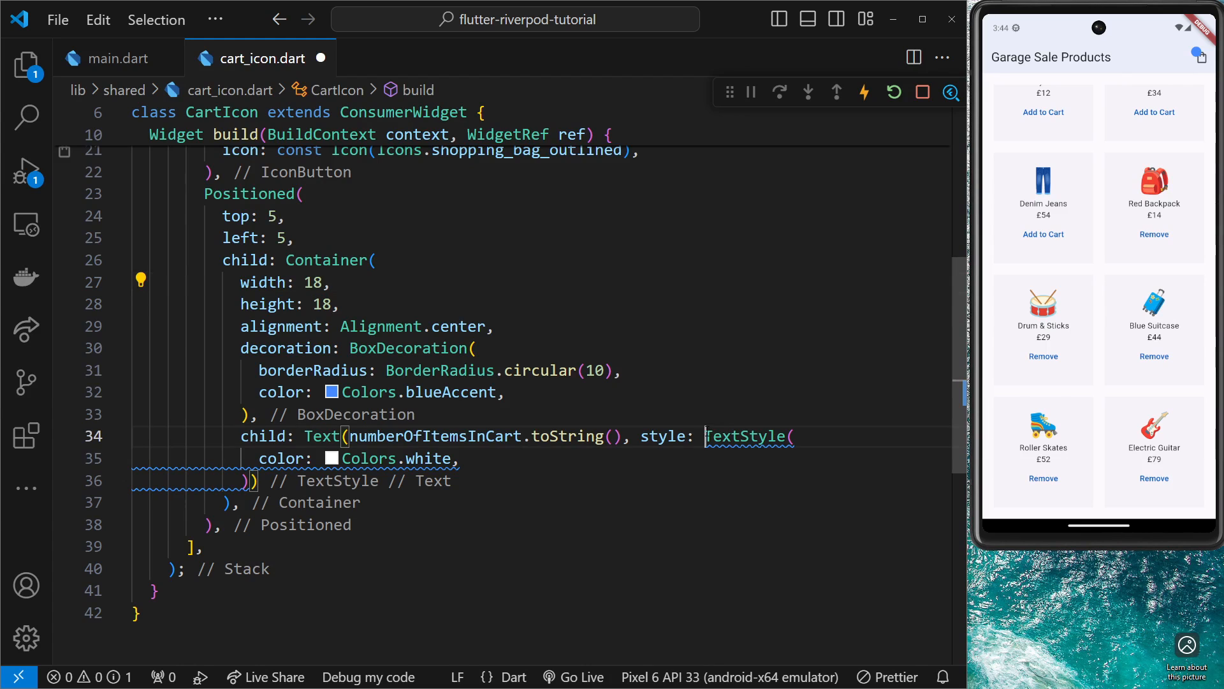
{"action": "type", "text": "const"}
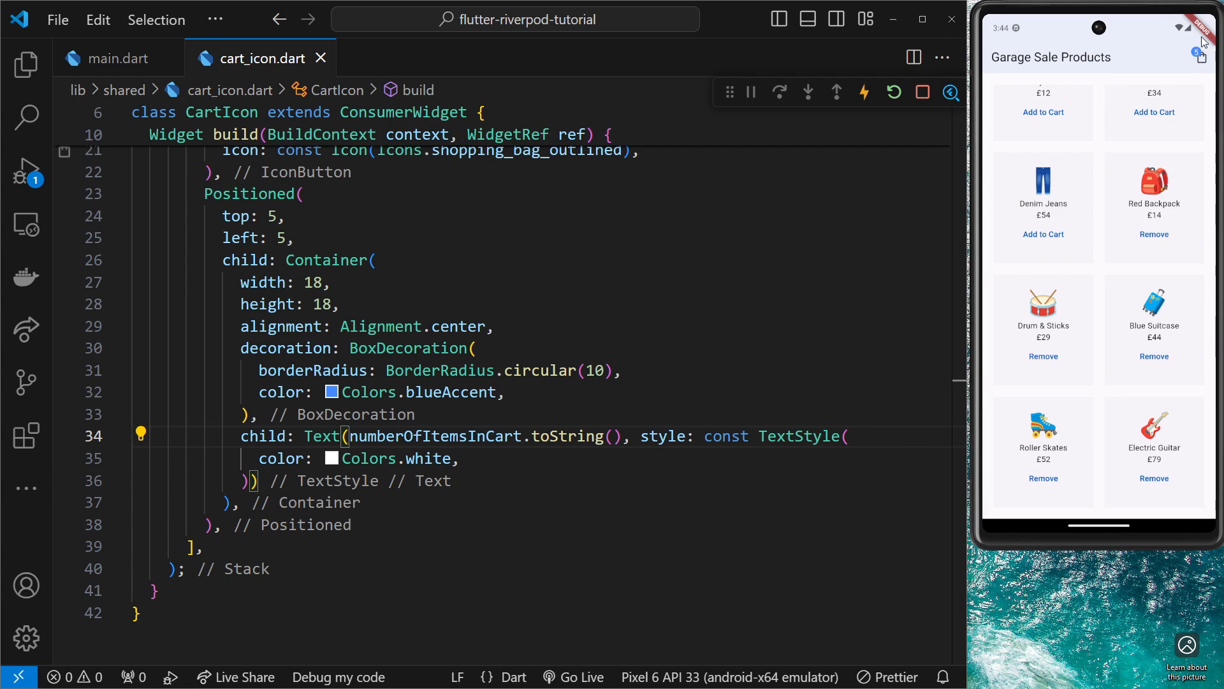
Remove Roller Skates and Electric Guitar from the cart so the badge count updates.
{"action": "left_click", "coordinate": [1202, 50]}
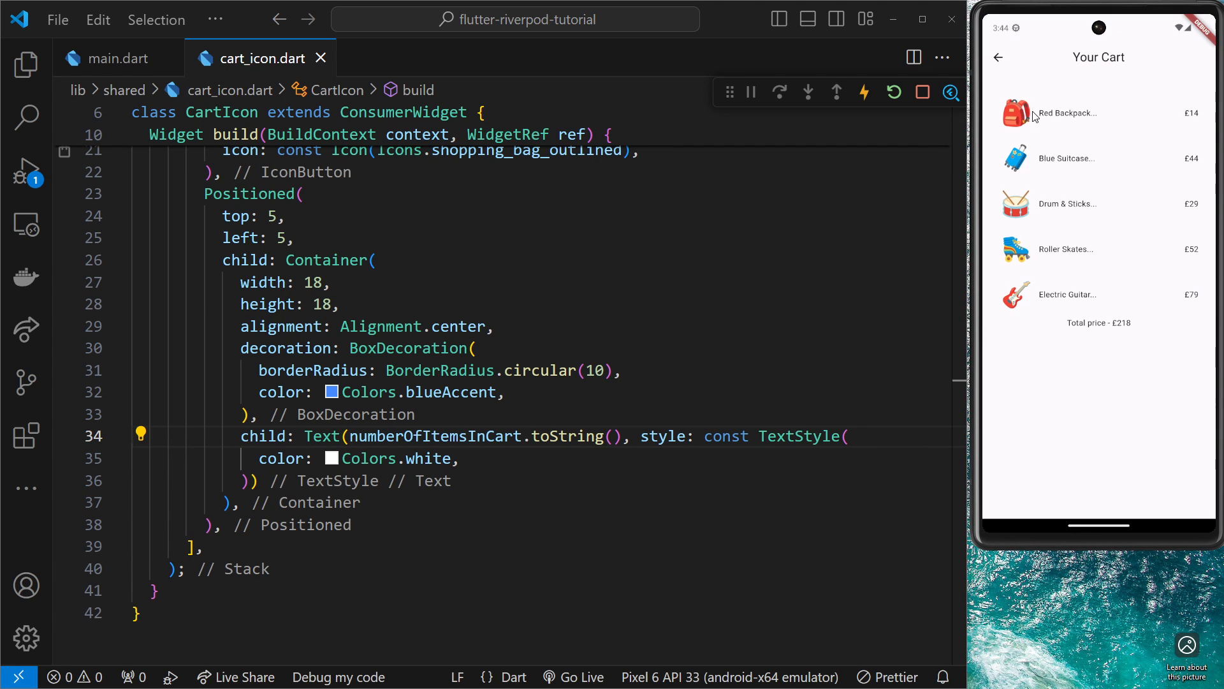
{"action": "mouse_move", "coordinate": [1000, 57]}
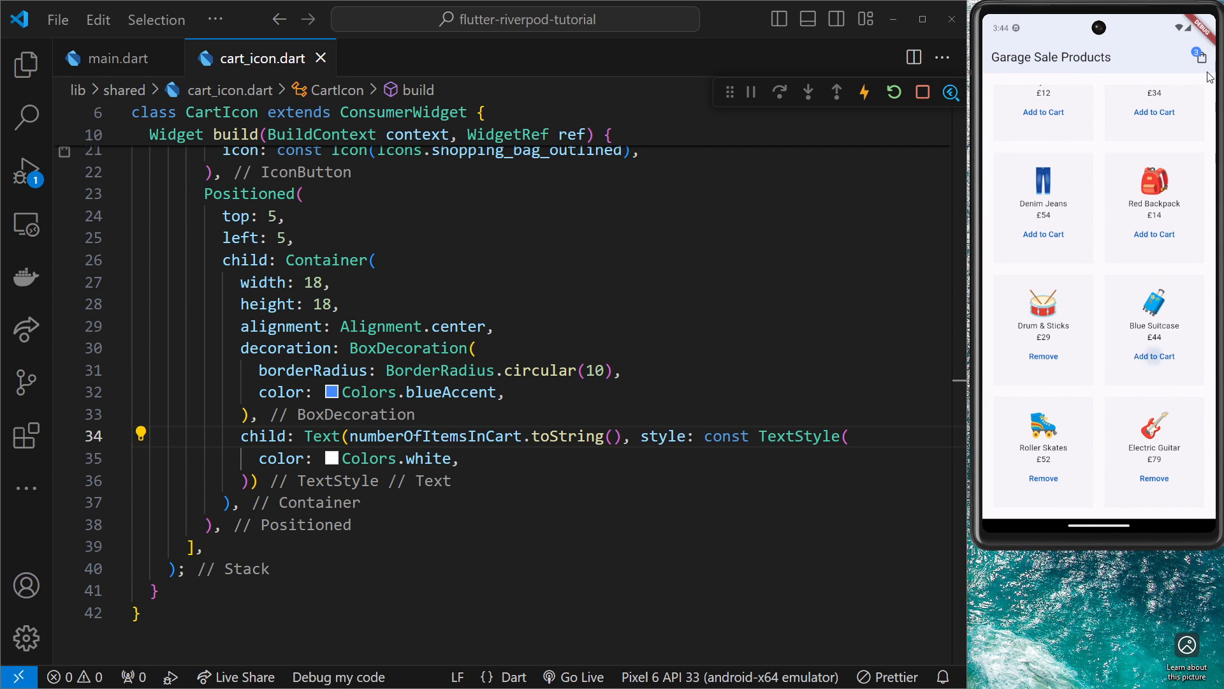
{"action": "scroll", "scroll_direction": "up", "scroll_amount": 3}
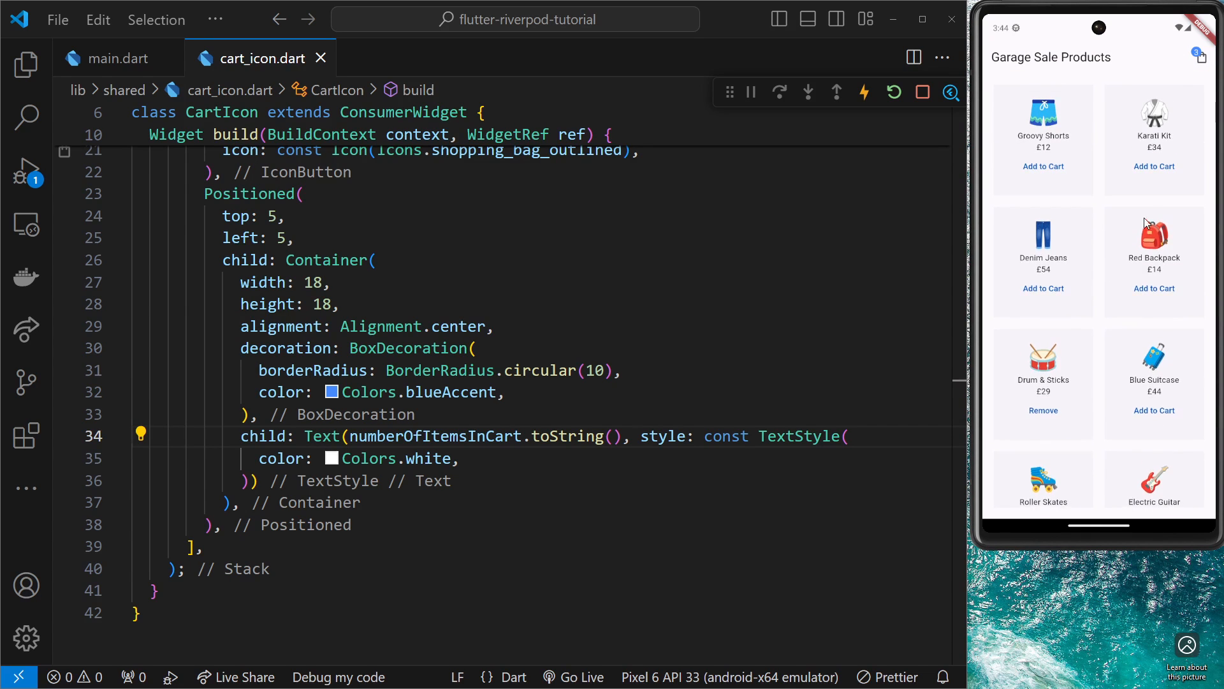
{"action": "scroll", "scroll_direction": "down", "scroll_amount": 3}
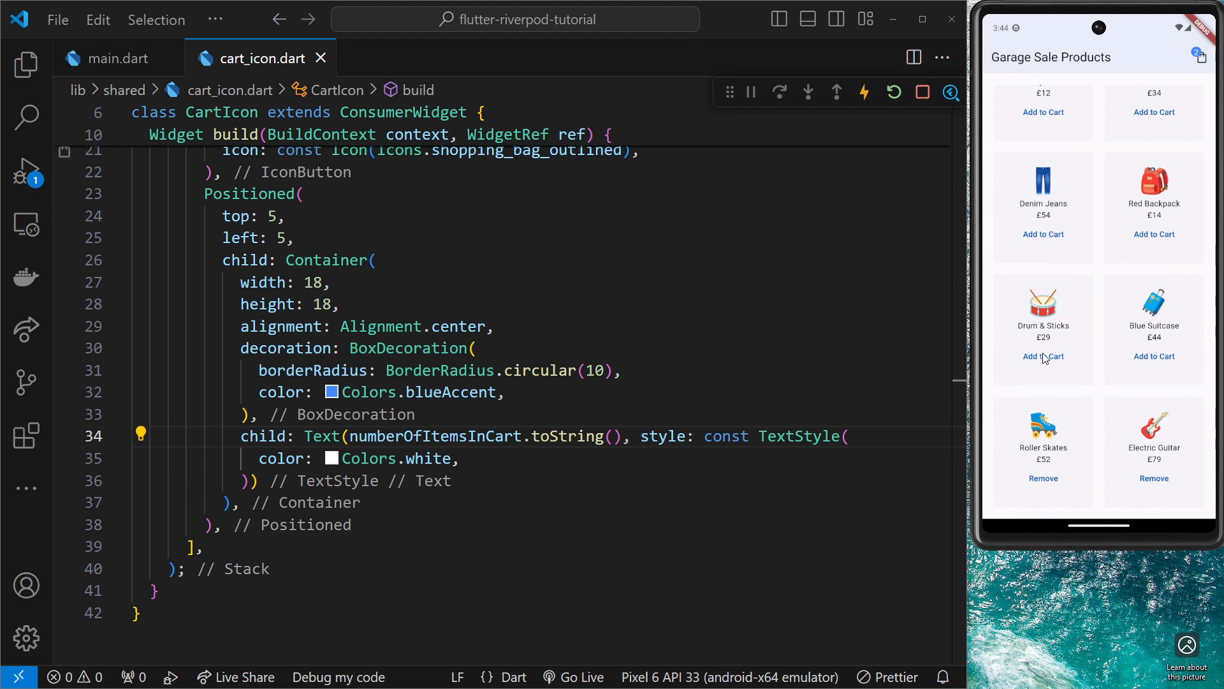
{"action": "left_click", "coordinate": [1042, 478]}
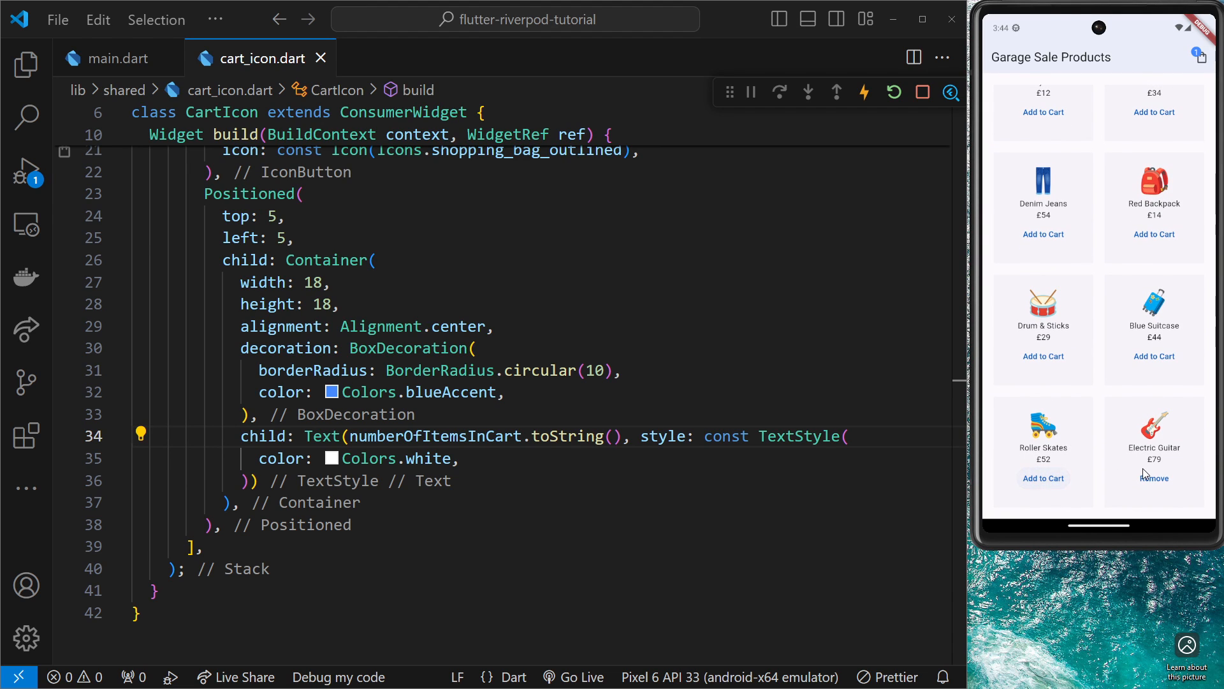
{"action": "left_click", "coordinate": [1154, 478]}
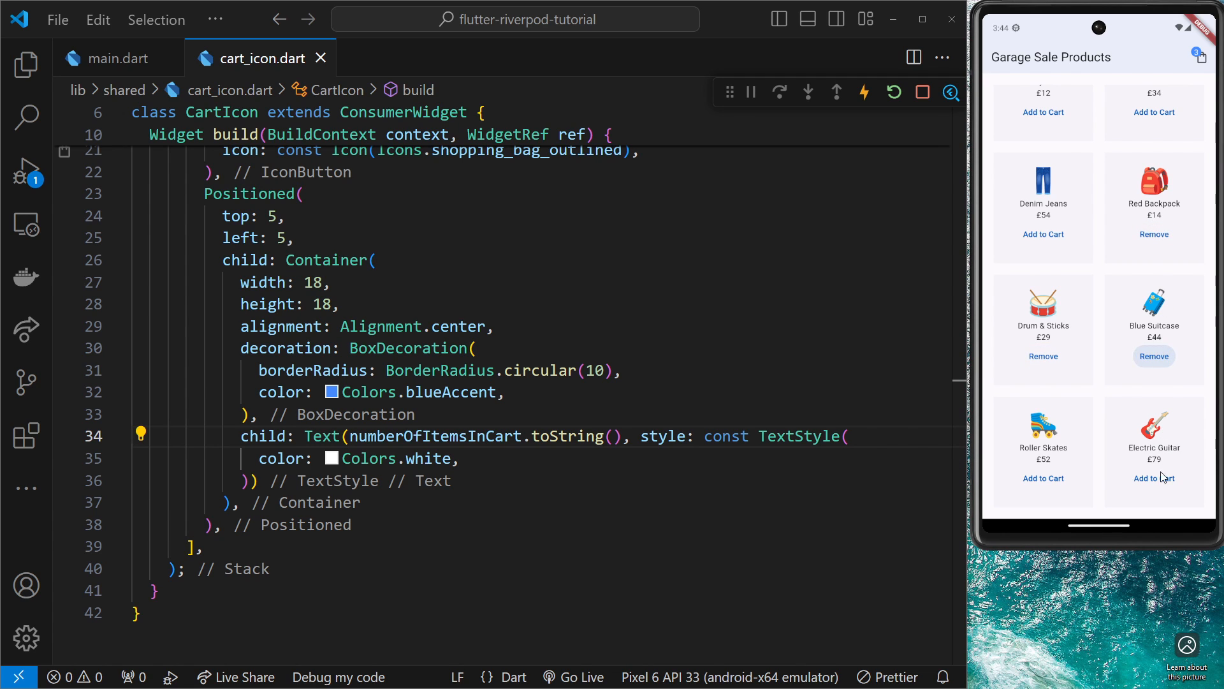
{"action": "scroll", "scroll_direction": "up", "scroll_amount": 3}
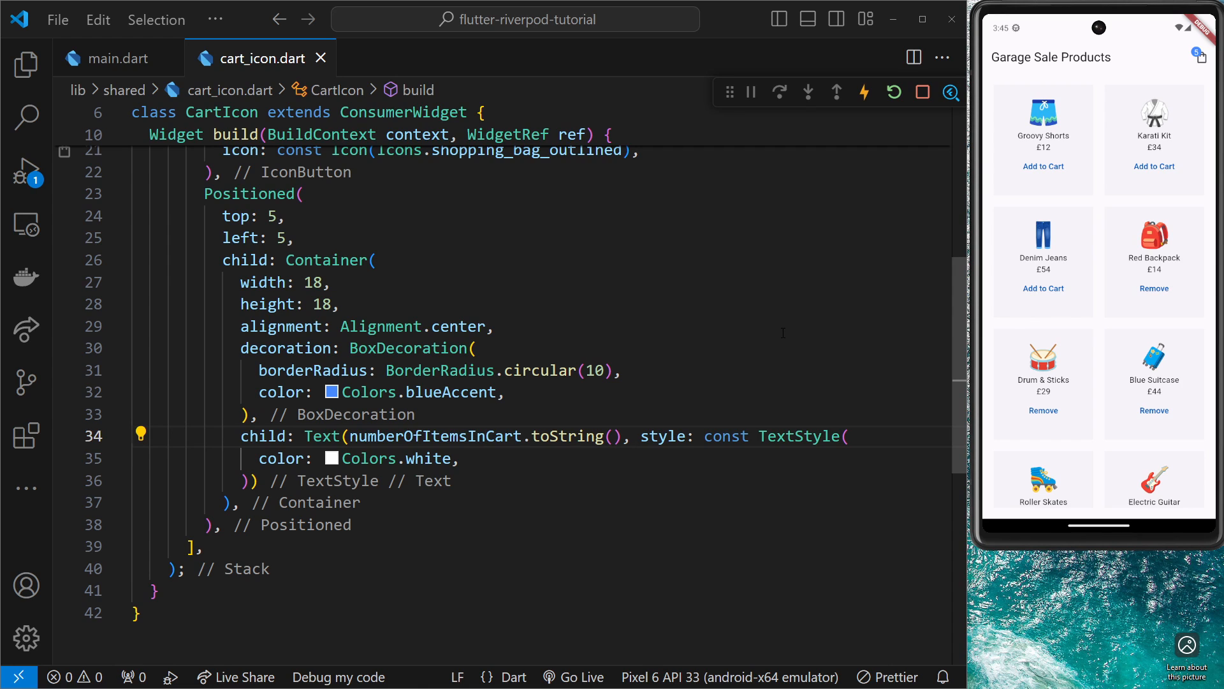
{"action": "mouse_move", "coordinate": [1096, 231]}
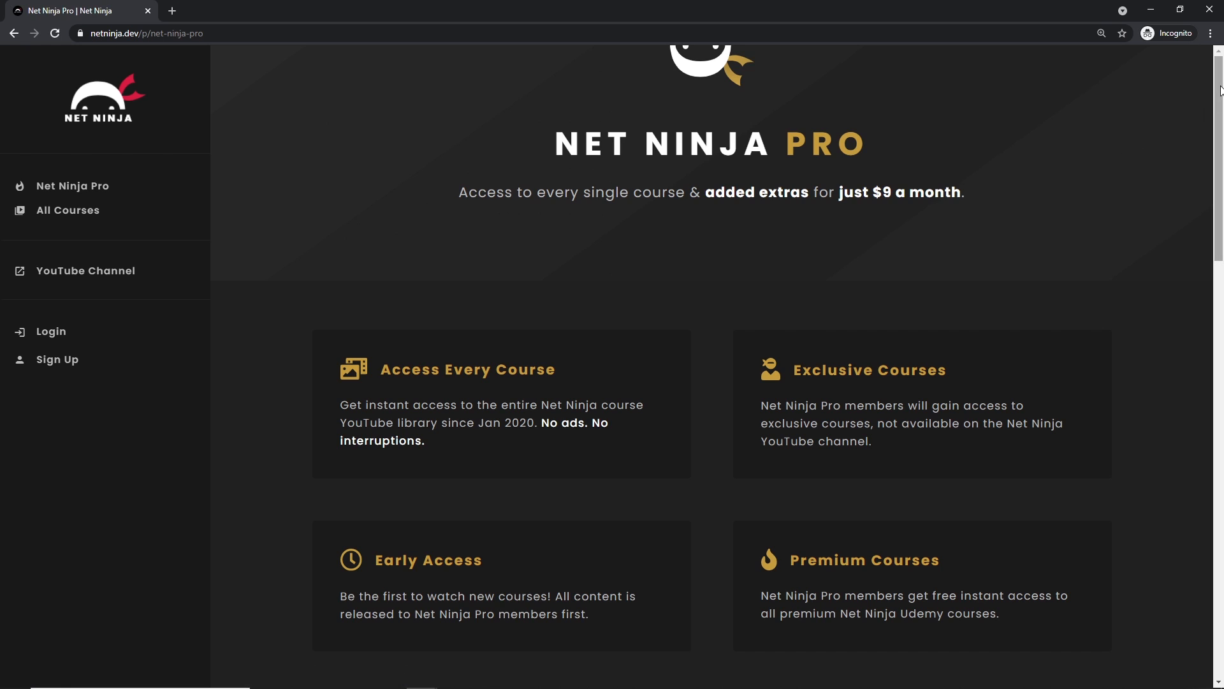
Highlight the NINJAFLEDGLING discount code on the Net Ninja Pro page.
{"action": "scroll", "scroll_direction": "down", "scroll_amount": 3}
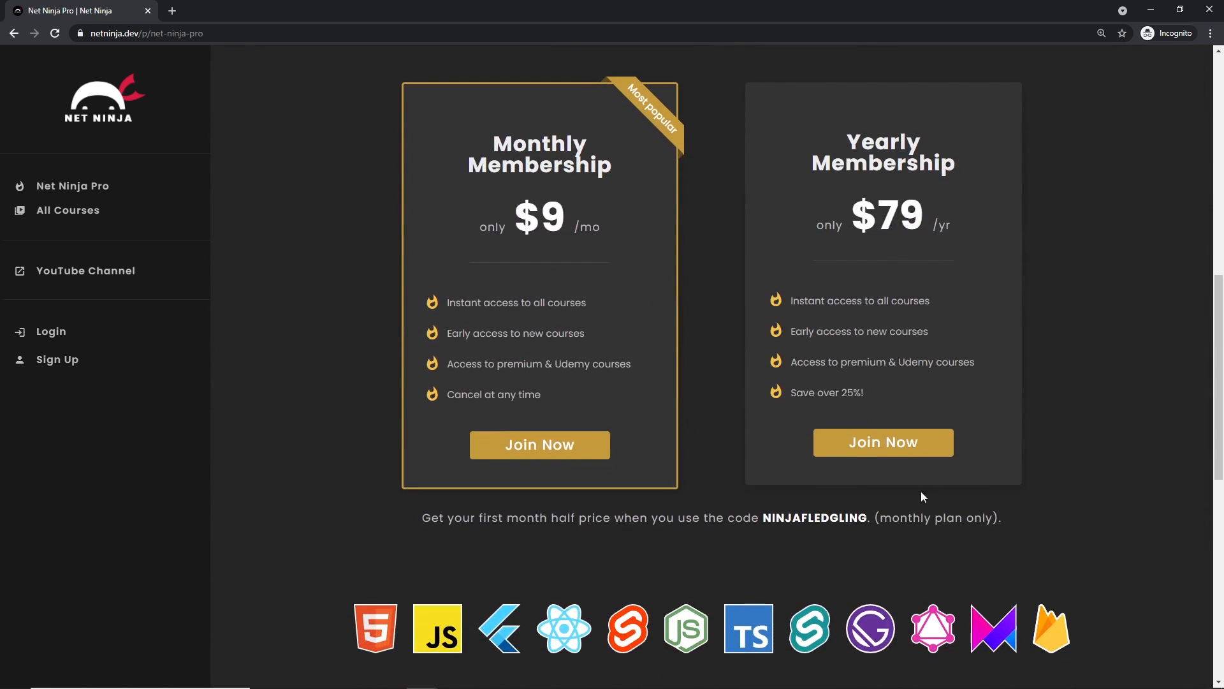
{"action": "double_click", "coordinate": [814, 518]}
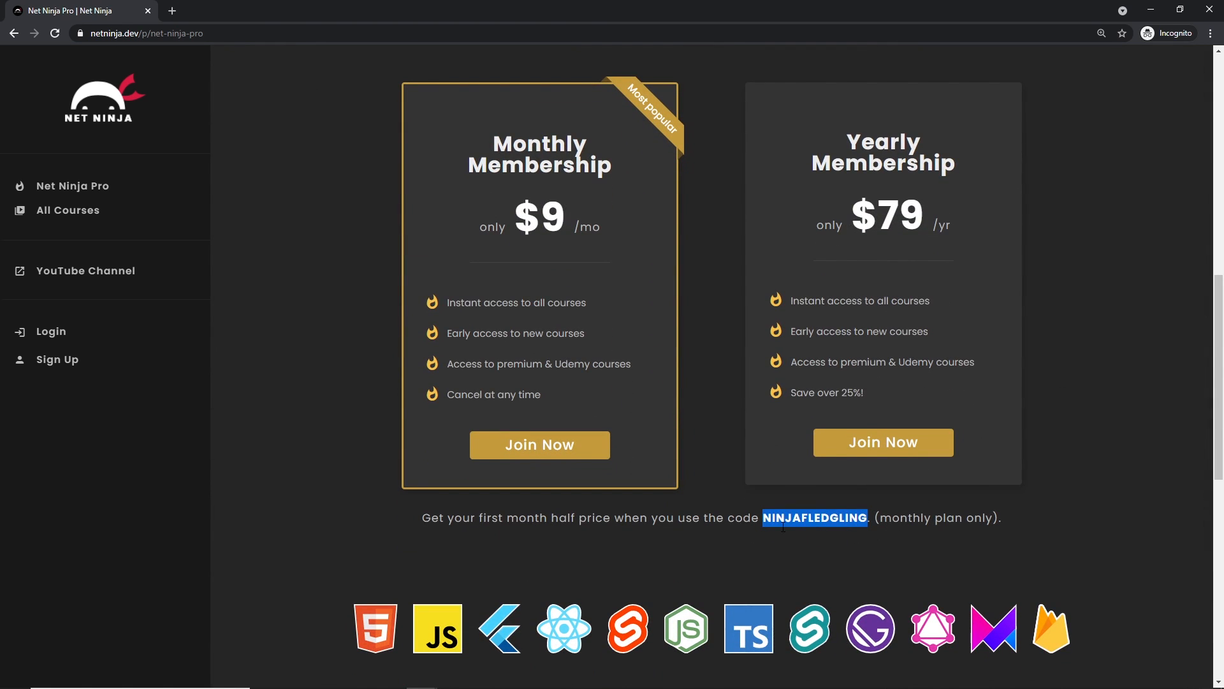
{"action": "scroll", "scroll_direction": "up", "scroll_amount": 3}
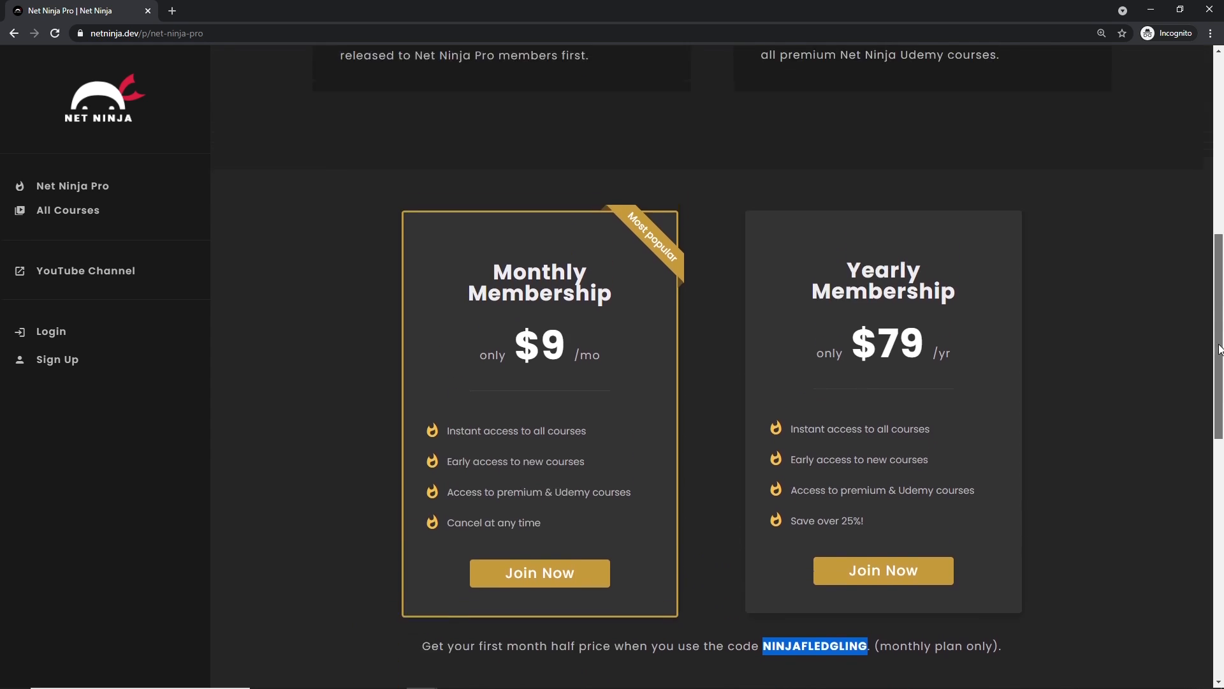
{"action": "scroll", "scroll_direction": "up", "scroll_amount": 3}
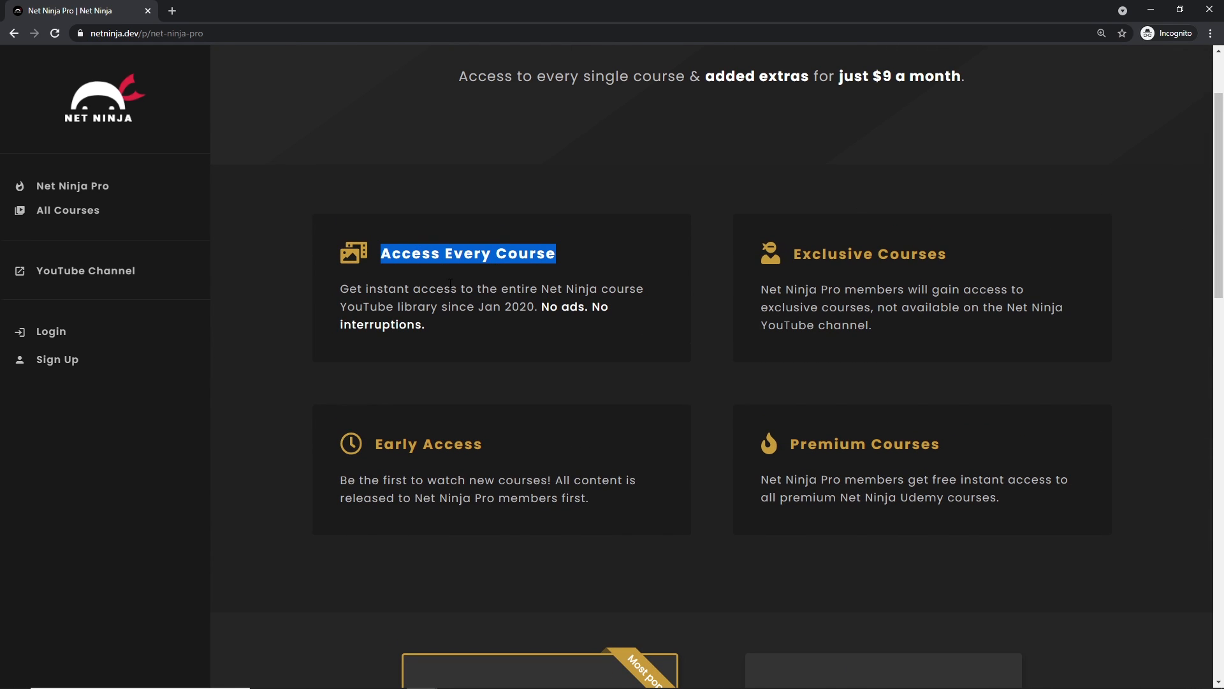
{"action": "mouse_move", "coordinate": [935, 278]}
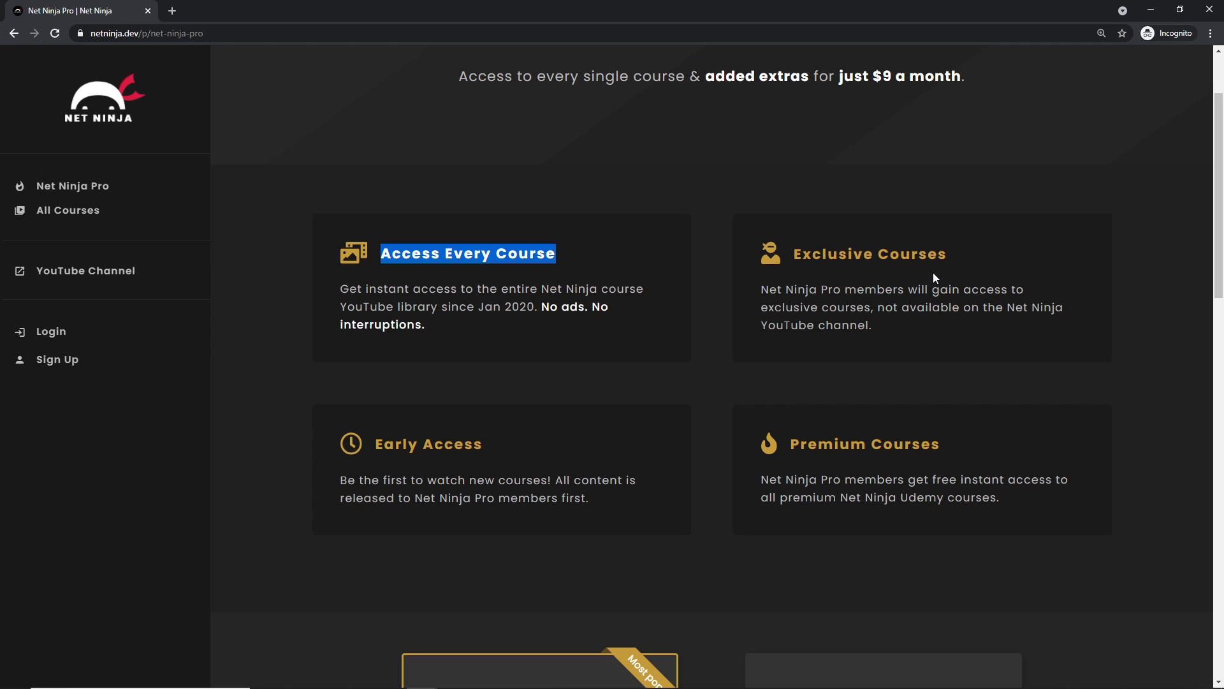
Highlight the Exclusive Courses and Early Access feature headings and browse the membership plans.
{"action": "double_click", "coordinate": [869, 254]}
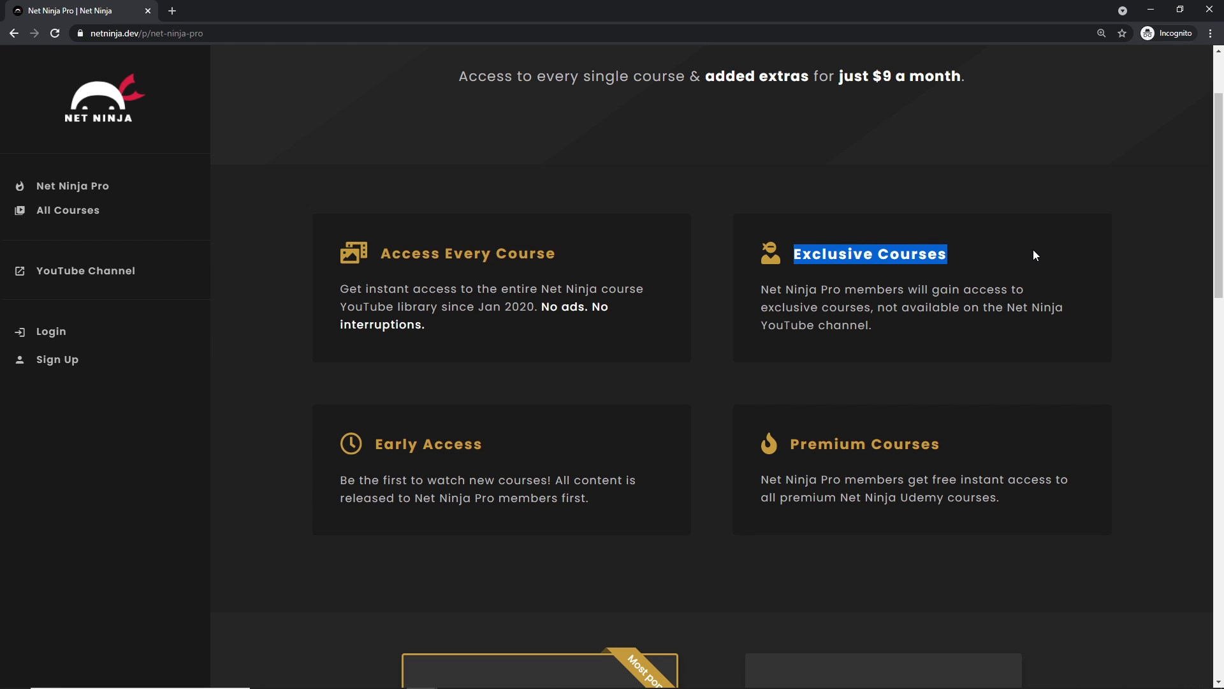
{"action": "mouse_move", "coordinate": [983, 384]}
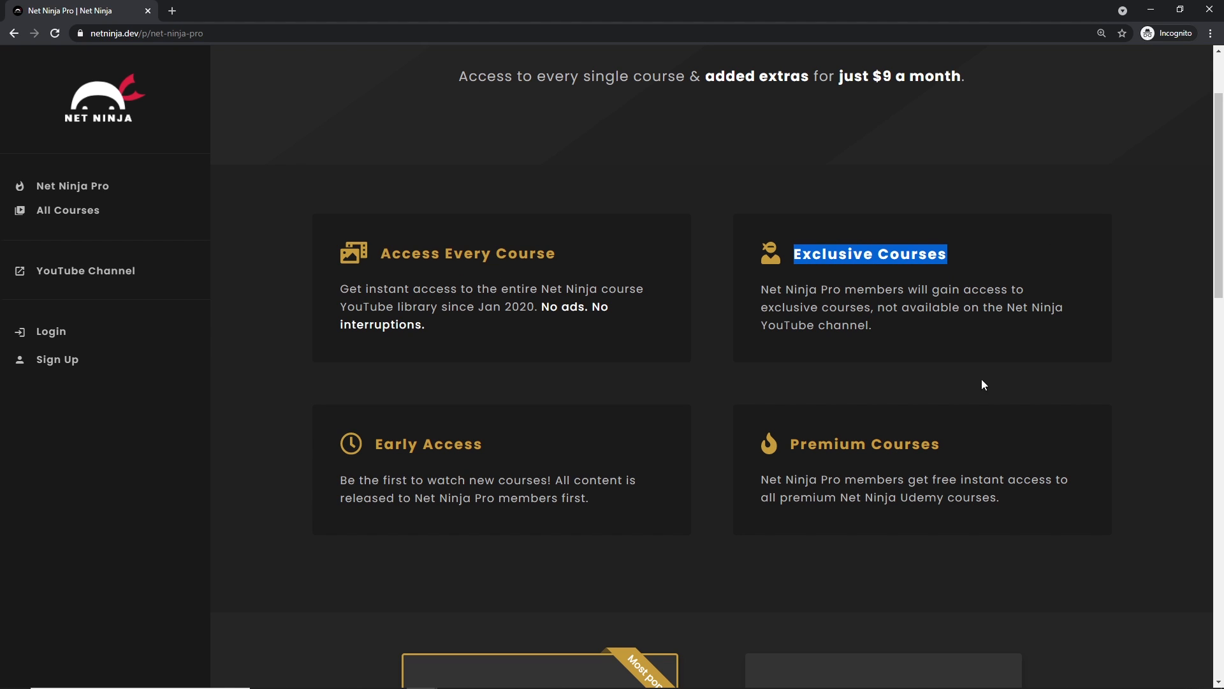
{"action": "double_click", "coordinate": [863, 444]}
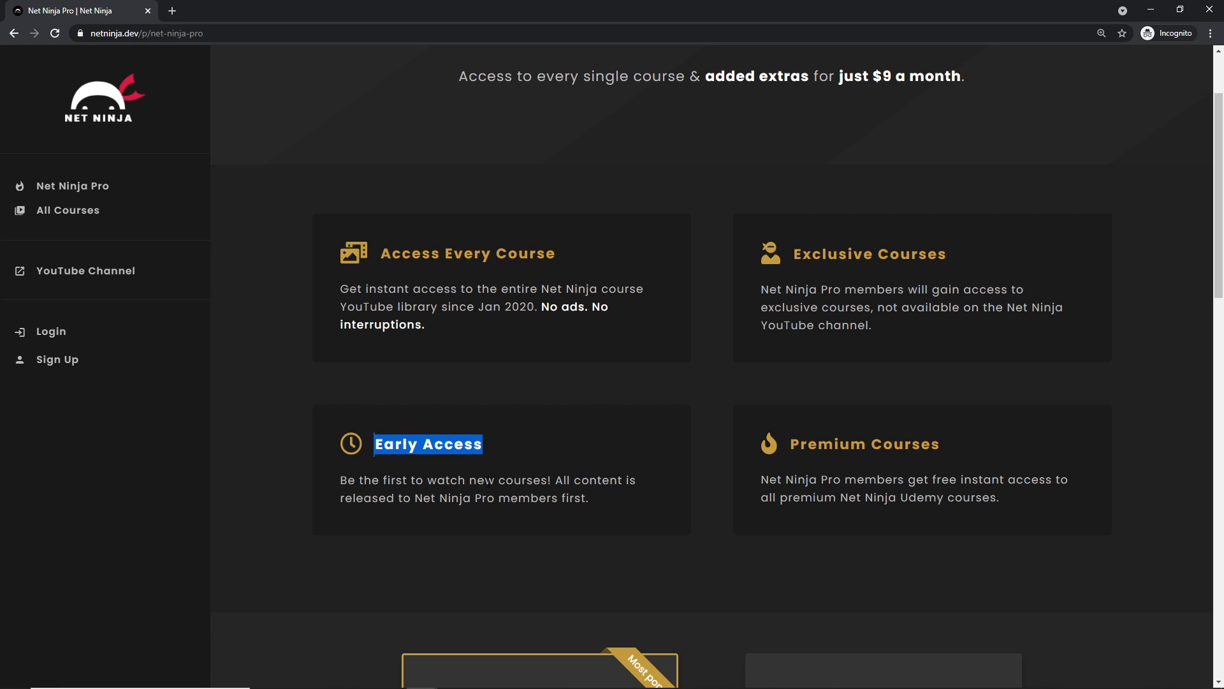
{"action": "scroll", "scroll_direction": "down", "scroll_amount": 3}
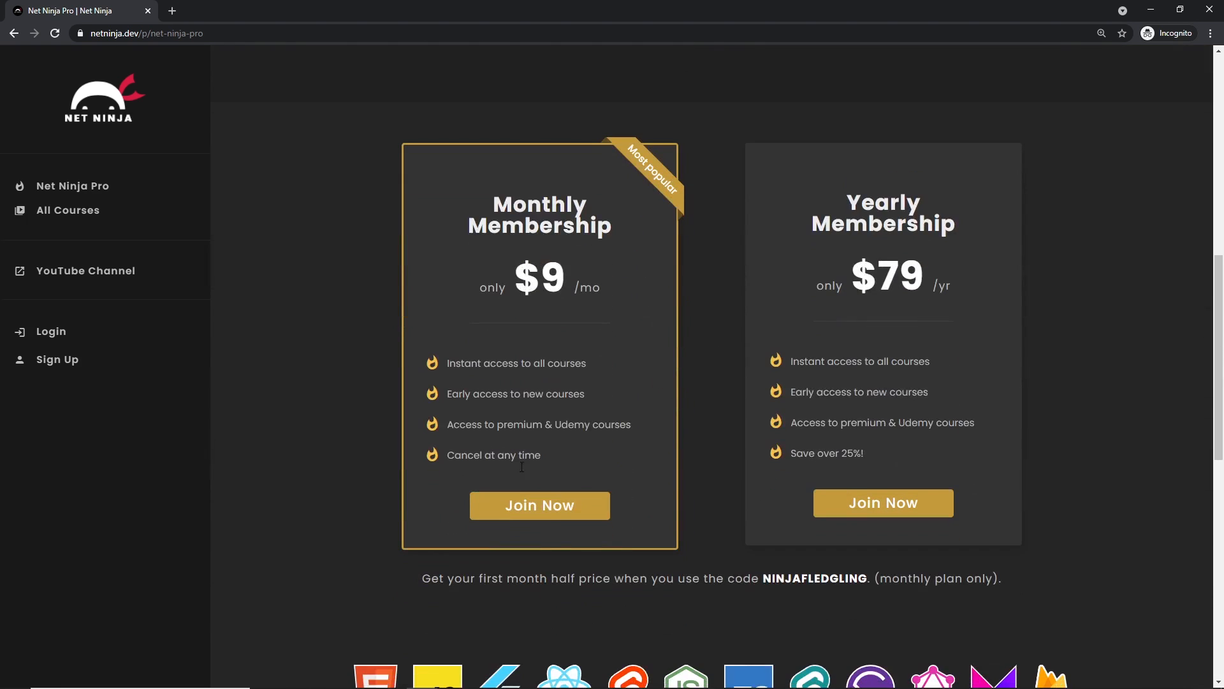
{"action": "mouse_move", "coordinate": [693, 535]}
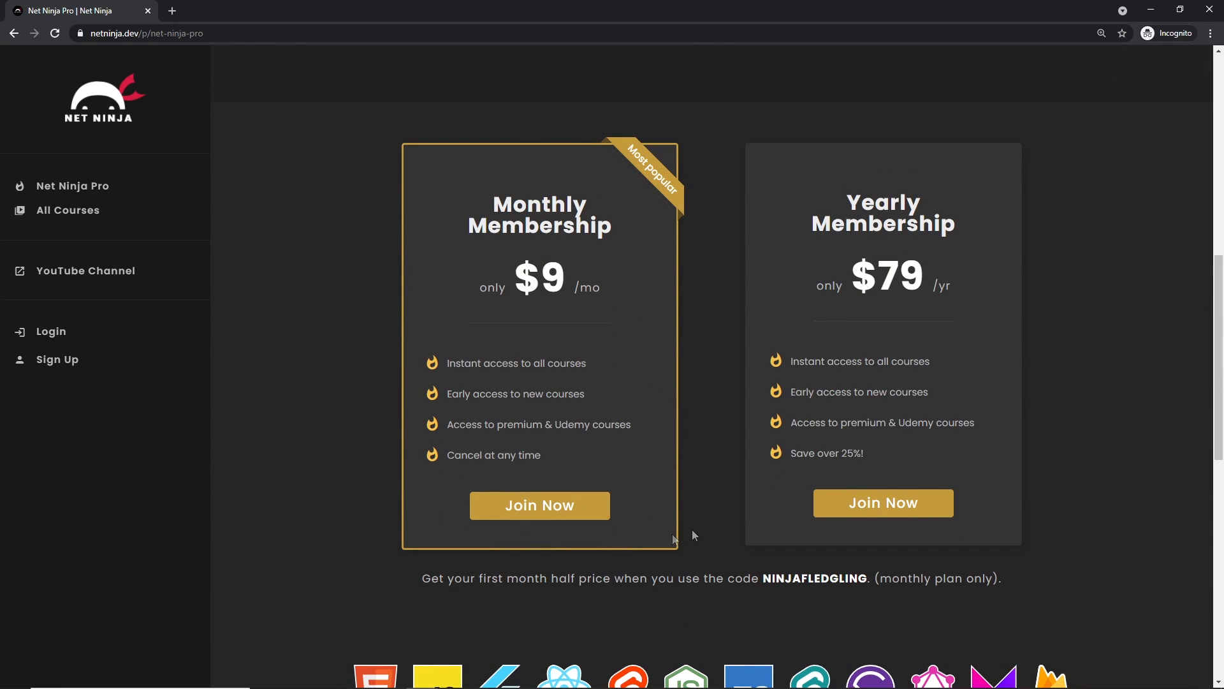
{"action": "mouse_move", "coordinate": [691, 534]}
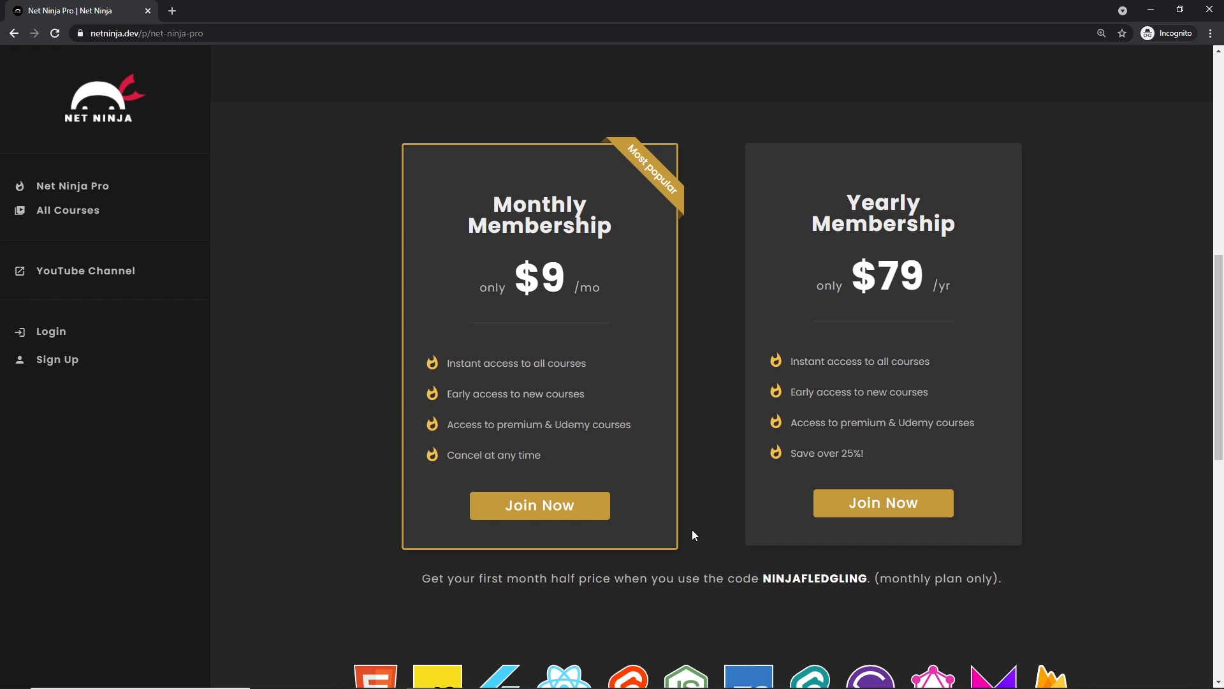